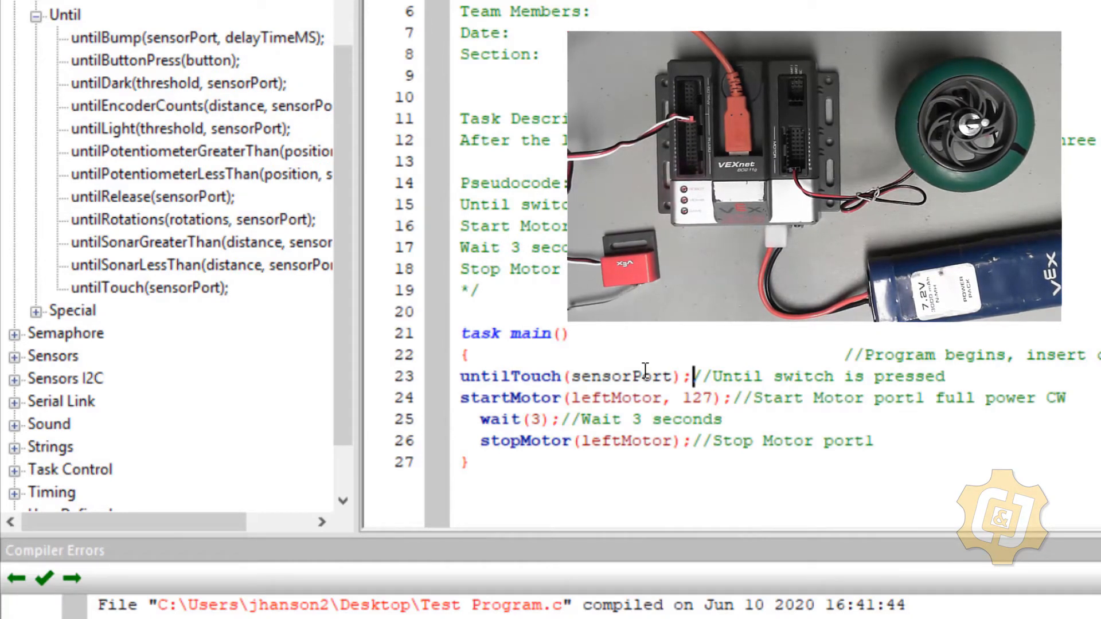
Replace the sensorPort placeholder in untilTouch() on line 23 with dgtl1.
double_click(622, 376)
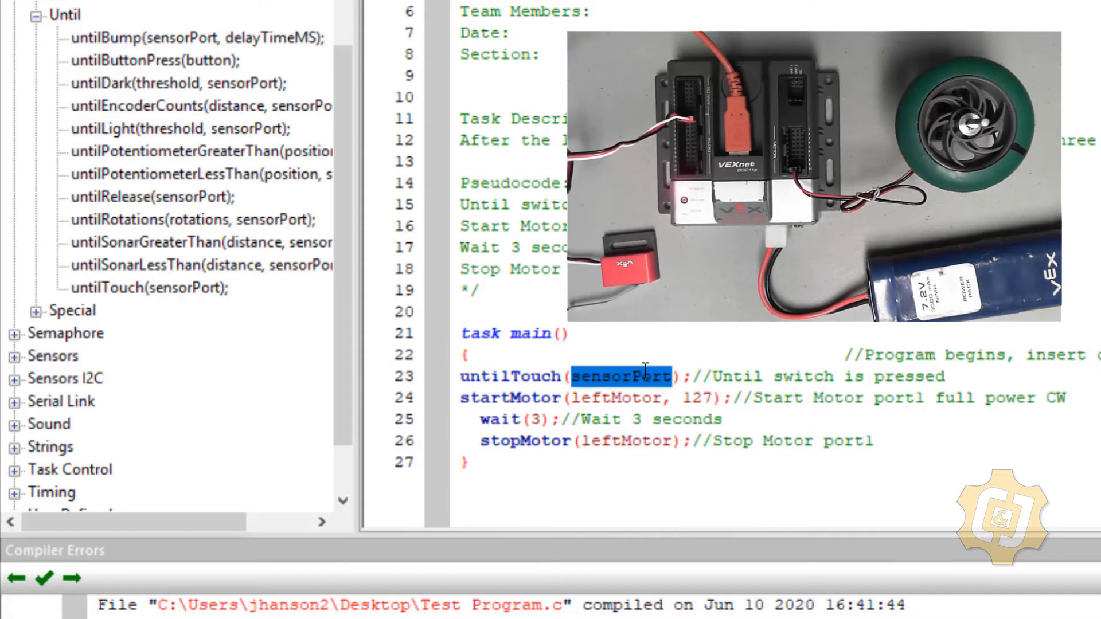
text(dgtl1)
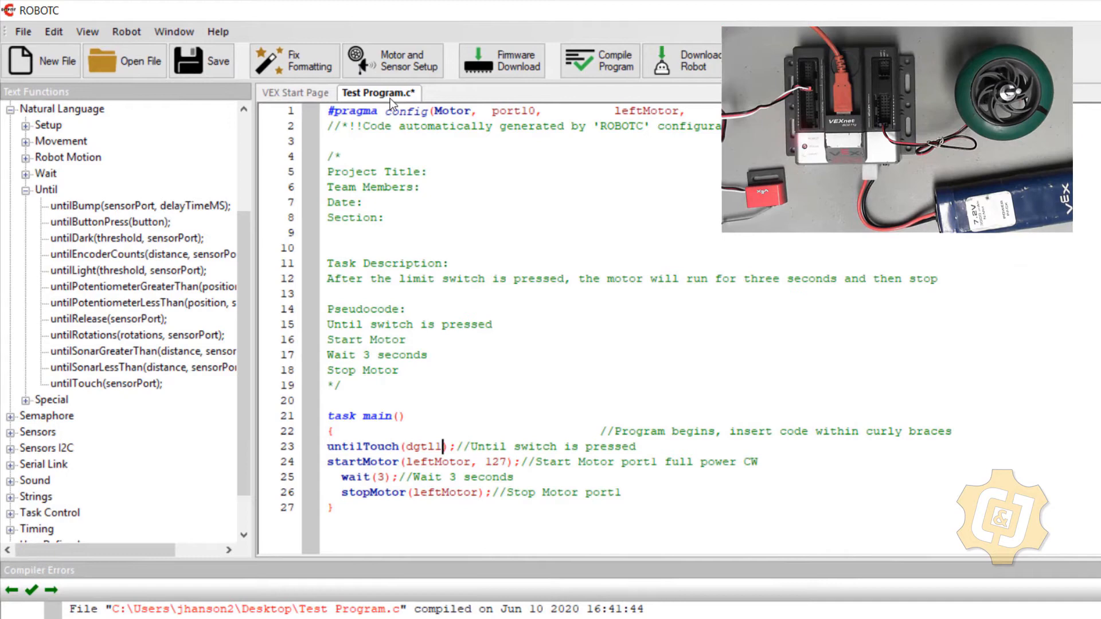
In Motor and Sensor Setup, name digital port dgtl1 startSwitch and make it a Touch sensor.
click(401, 61)
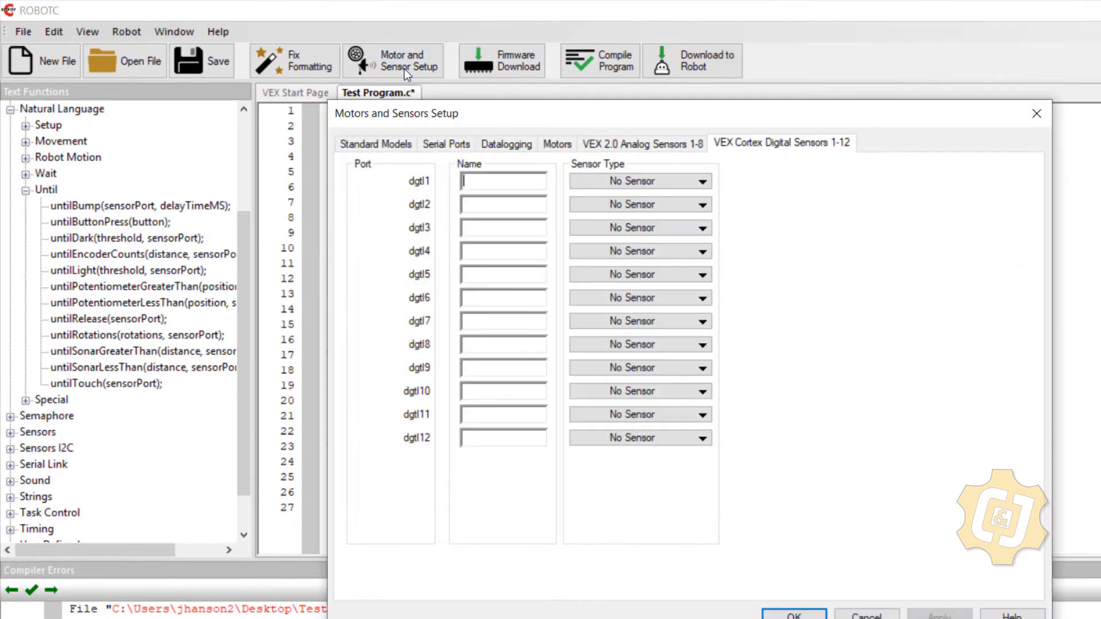
click(558, 144)
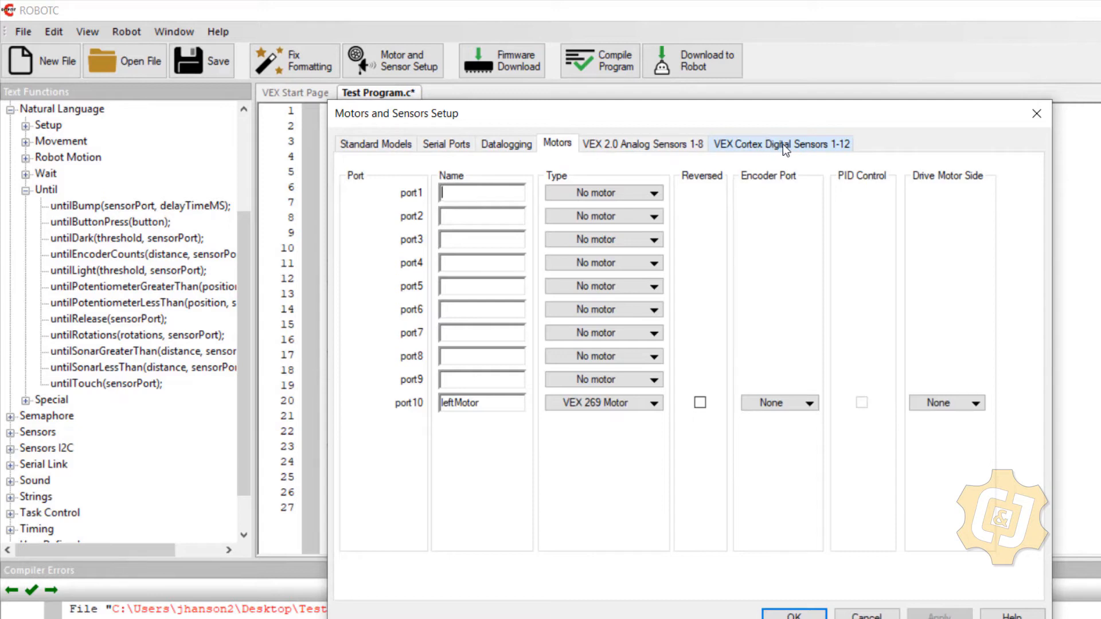
click(783, 144)
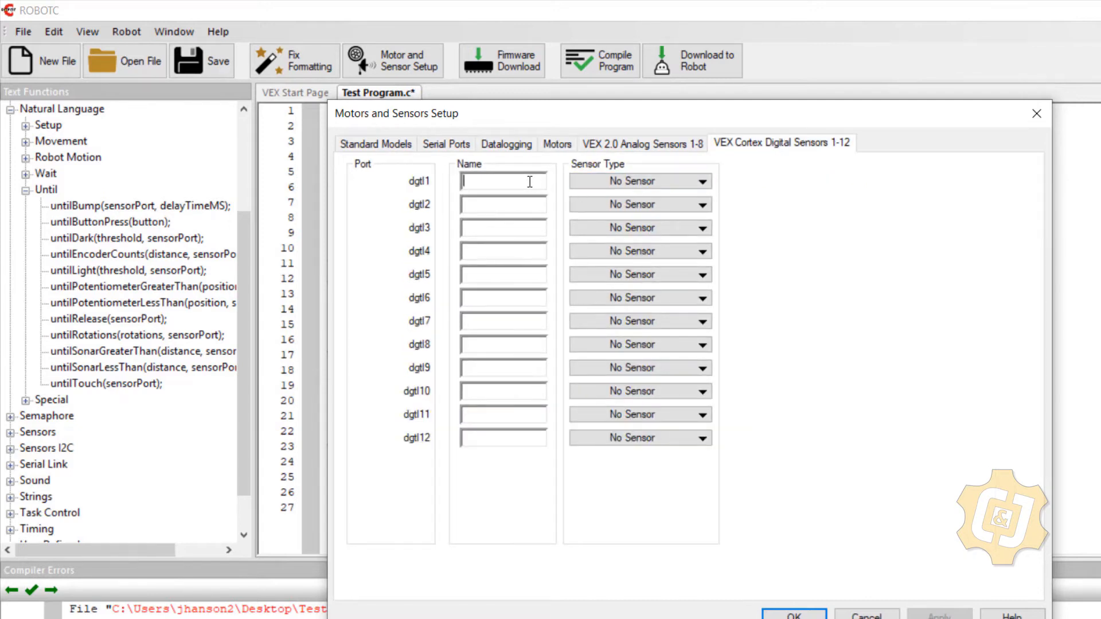
text(stara)
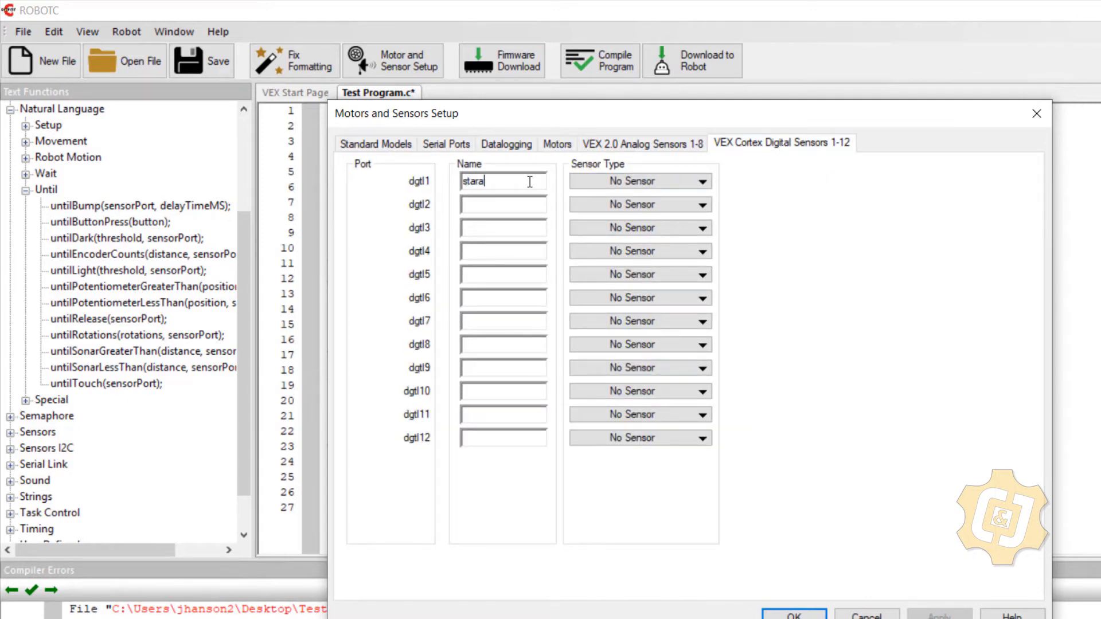
key(ctrl+a)
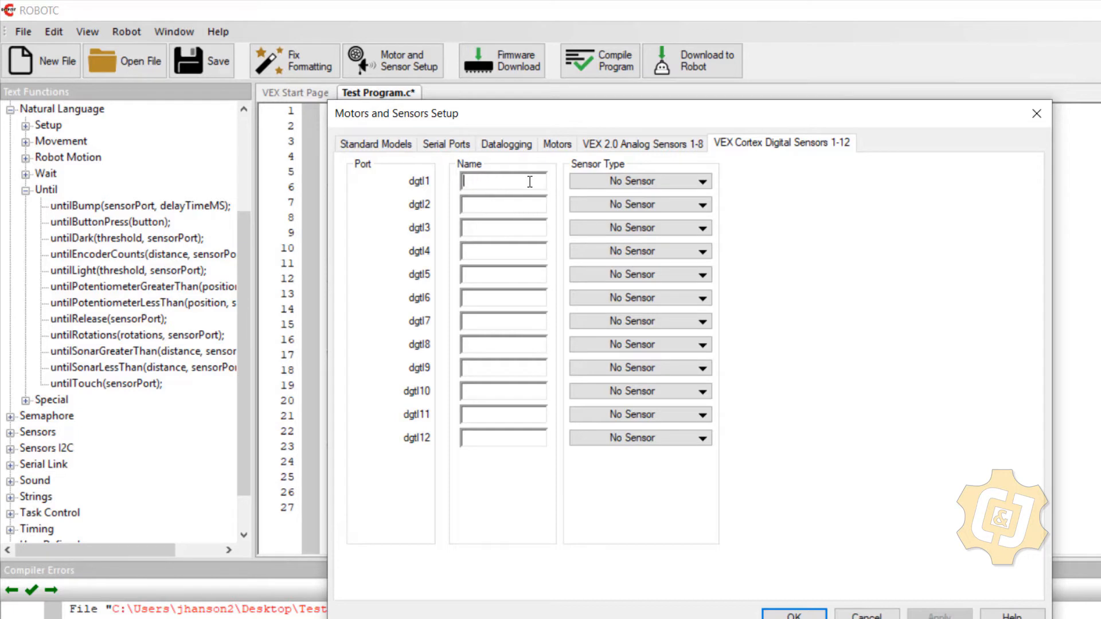
text(startSwitch)
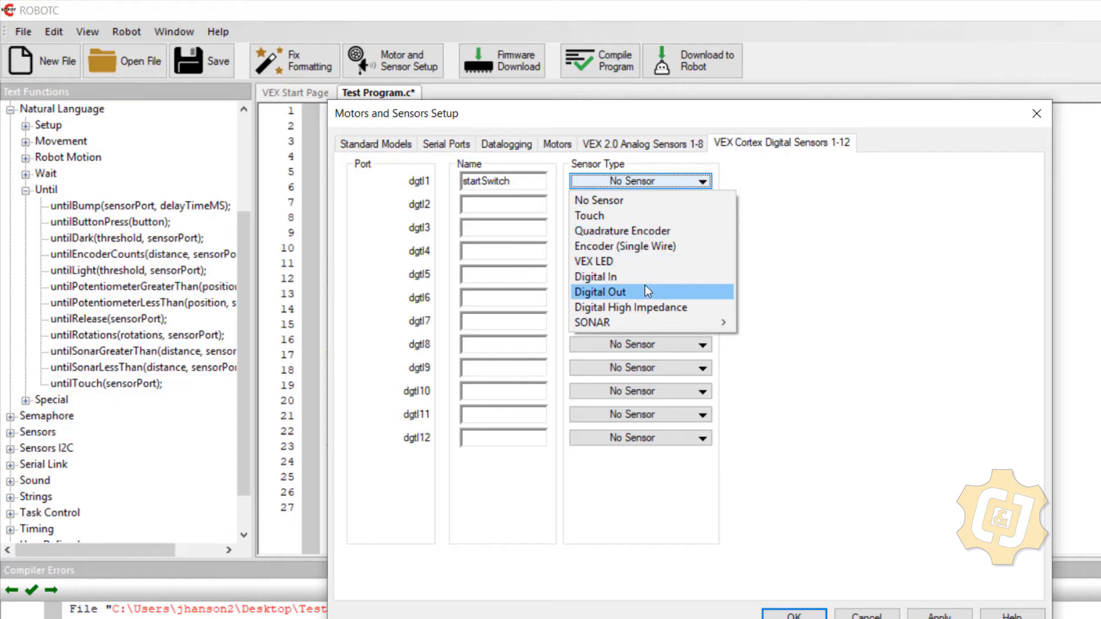
mouse_move(643, 285)
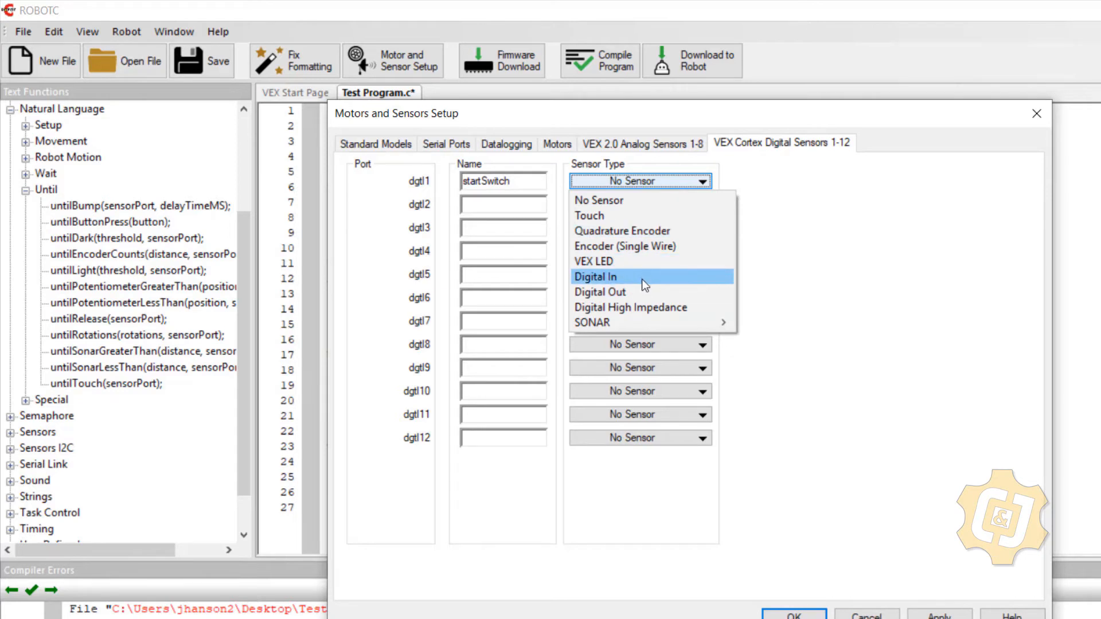
mouse_move(632, 222)
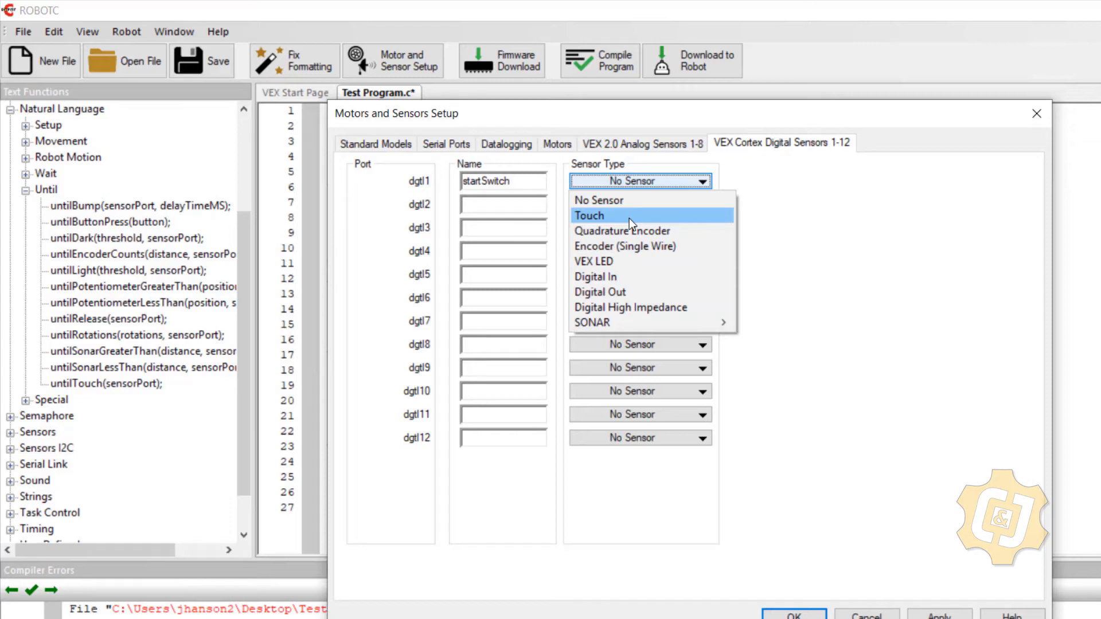
click(590, 215)
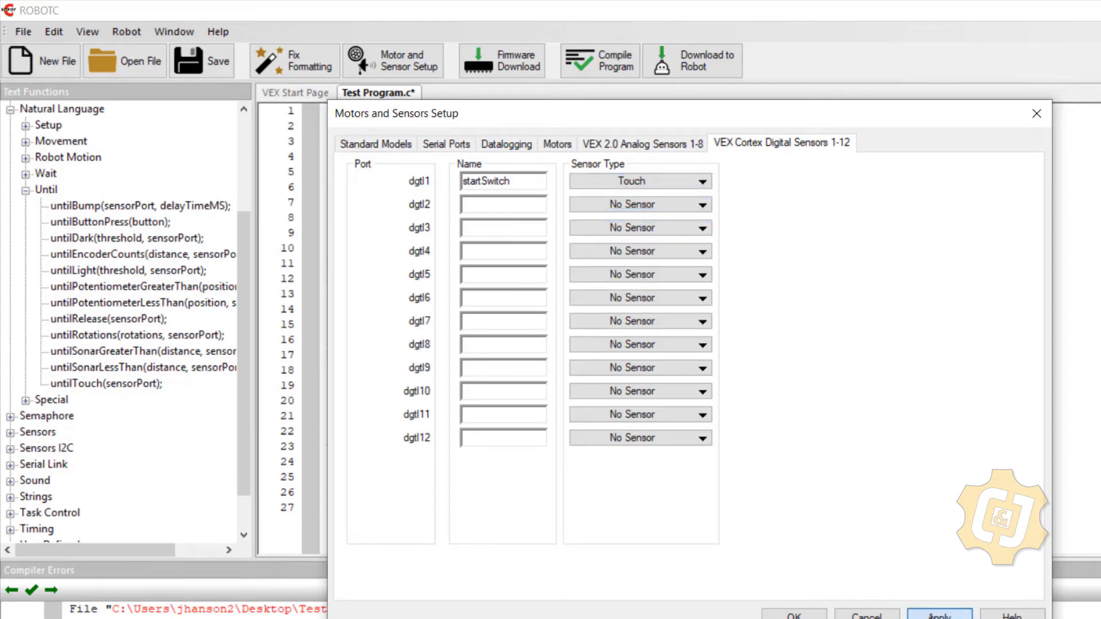
click(804, 614)
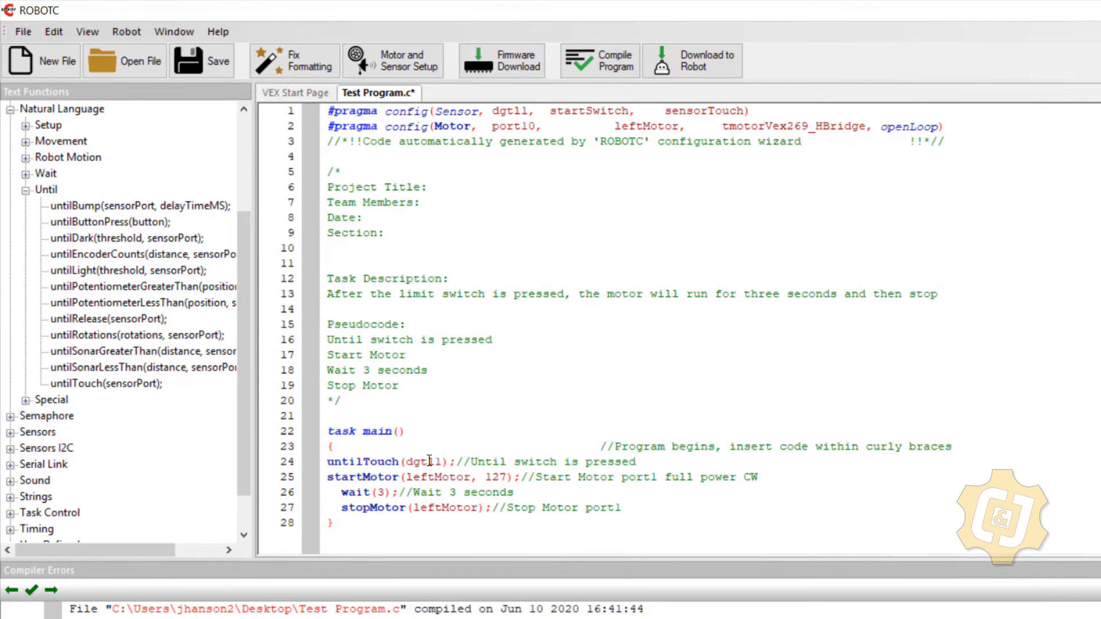
Change the untilTouch argument from dgtl1 to StartSwitch and compile, yielding one letter-case warning.
double_click(421, 461)
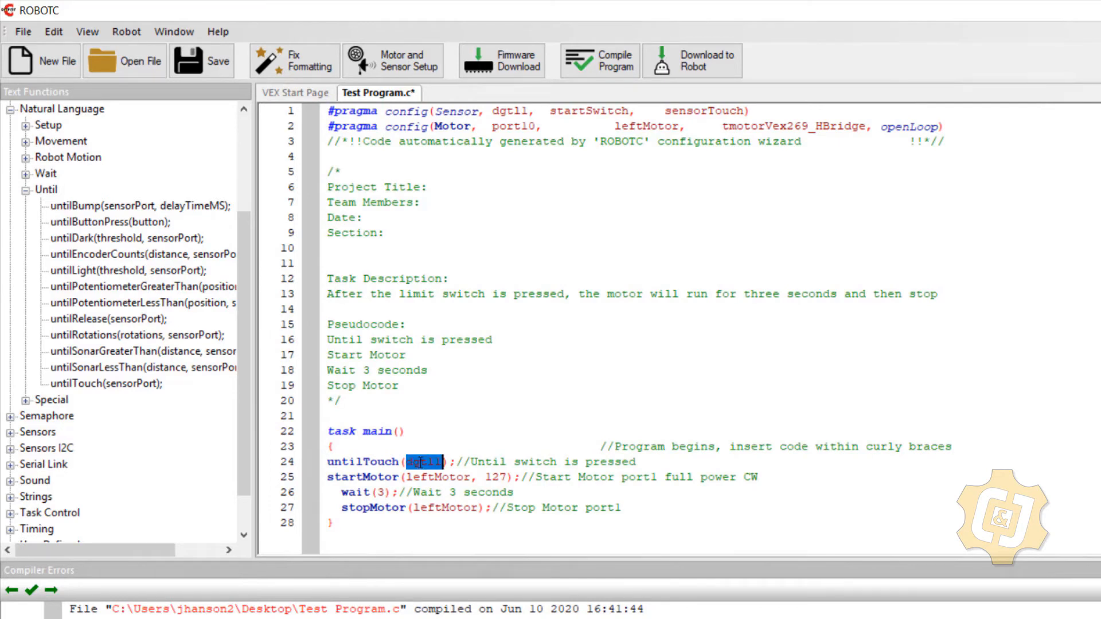
text(Start)
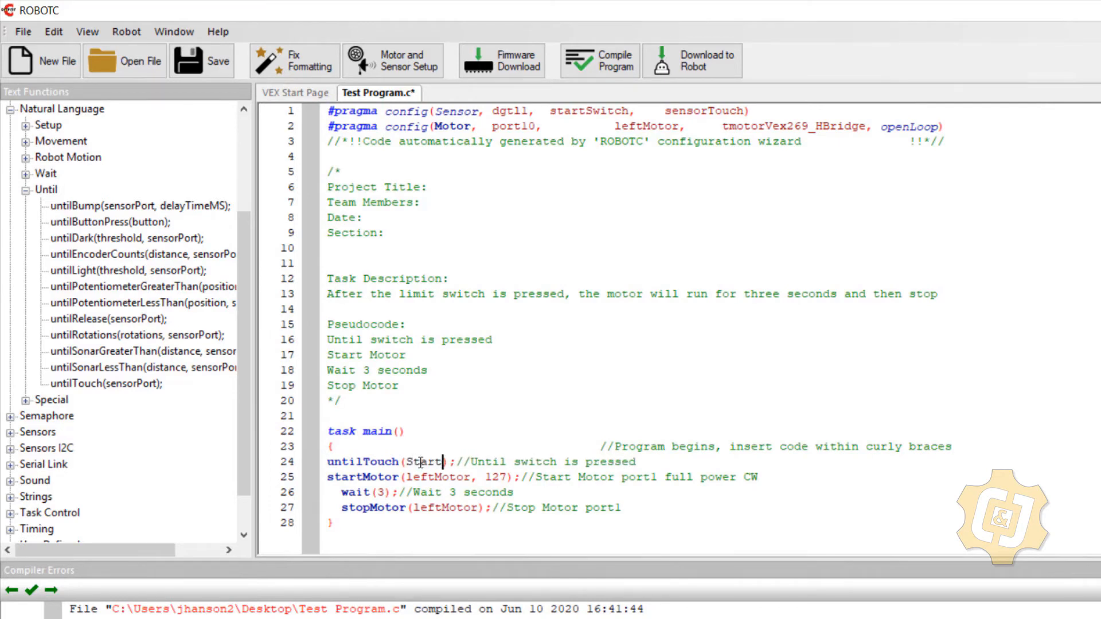
text(Switch)
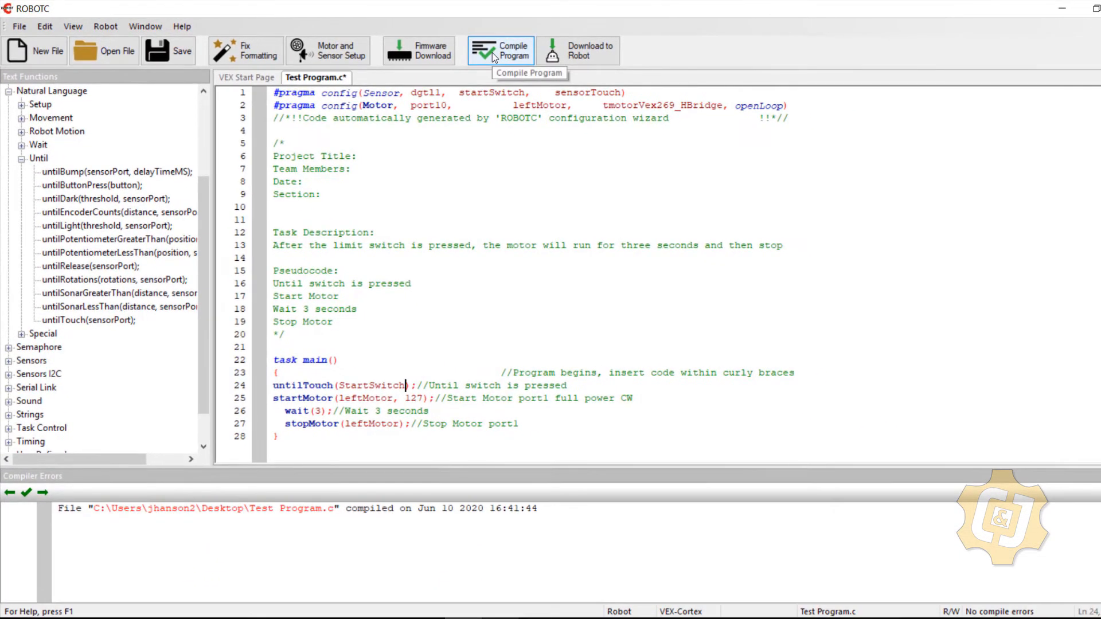
click(501, 50)
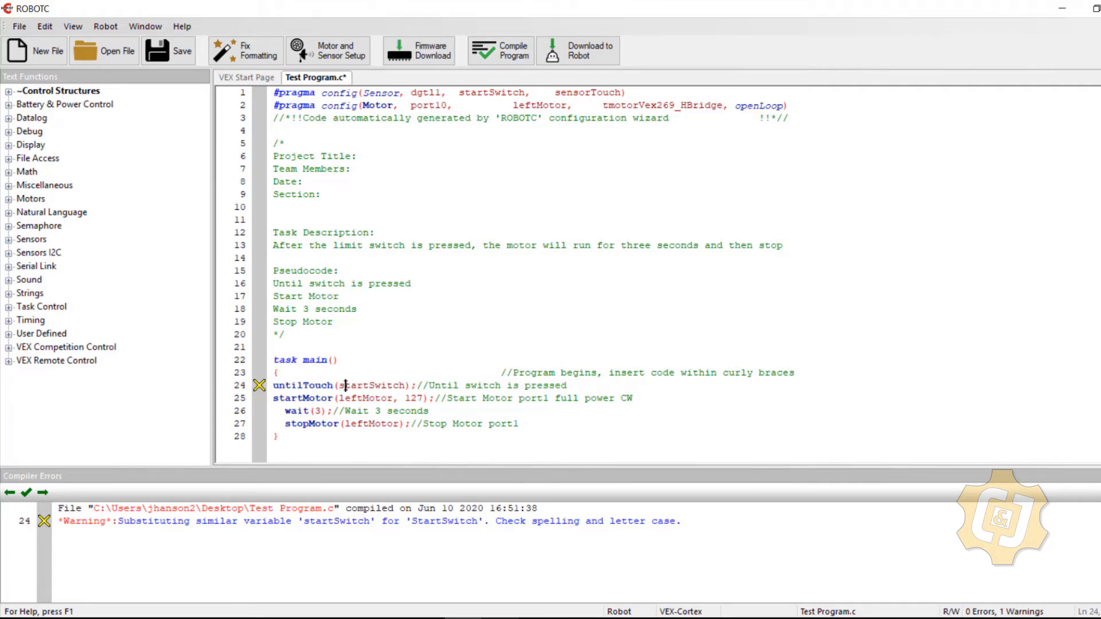
mouse_move(278, 534)
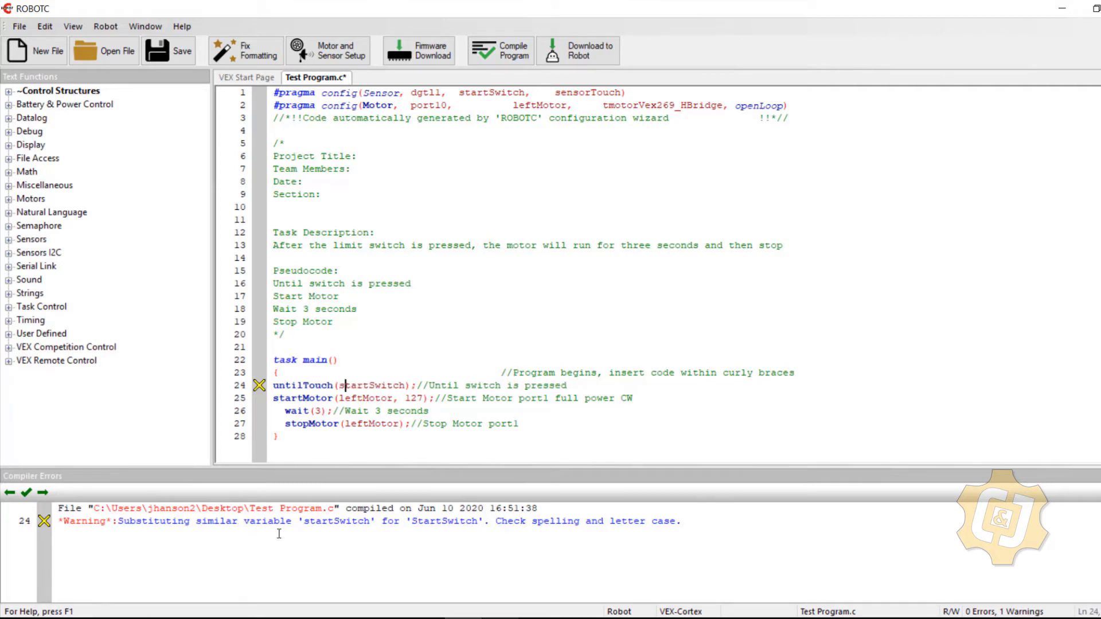
mouse_move(323, 547)
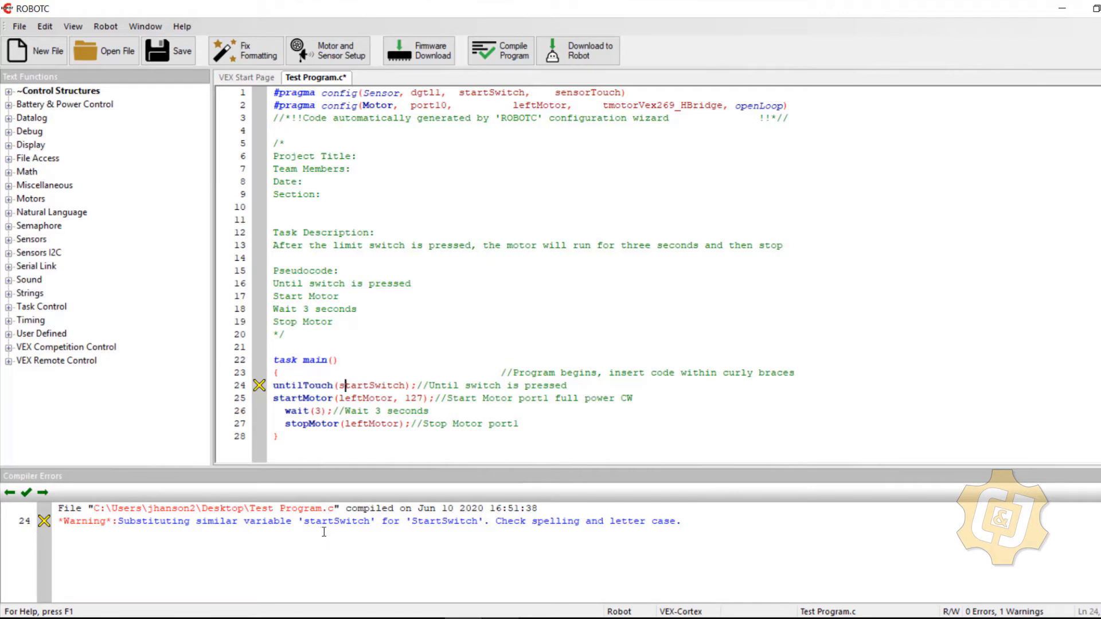
mouse_move(336, 531)
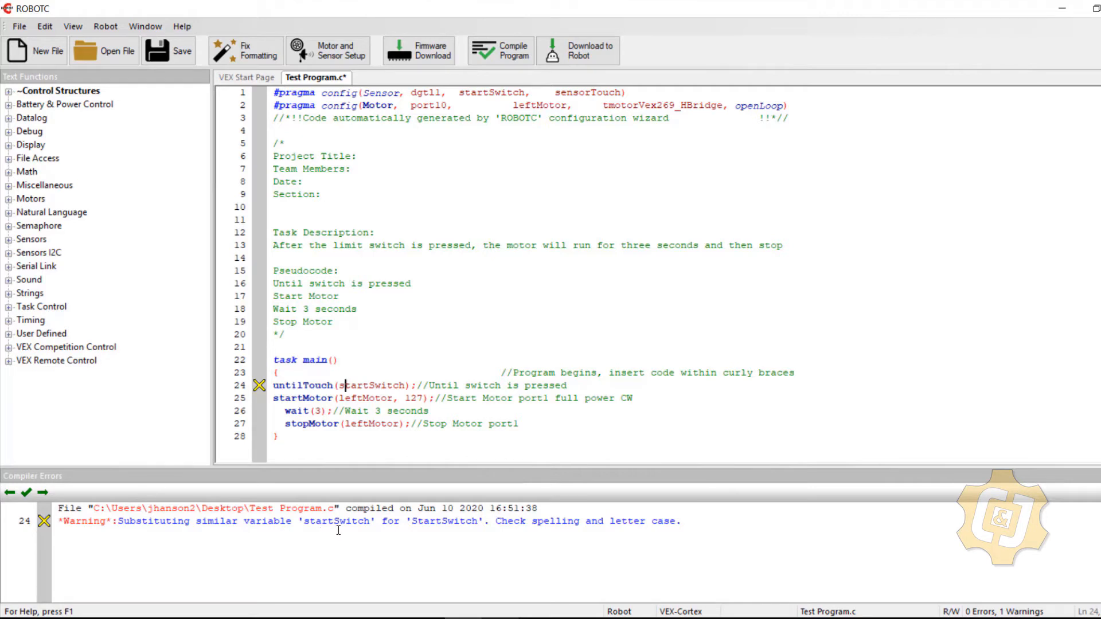
mouse_move(430, 528)
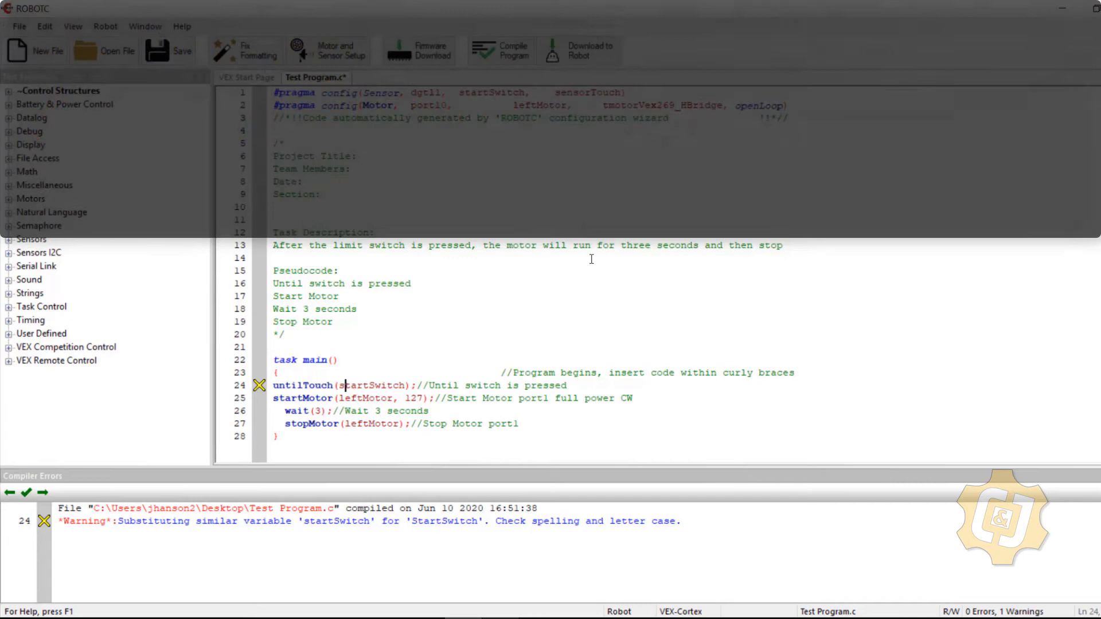
Recompile to clear the warning, auto-indent task main, and send the program to the robot.
click(500, 50)
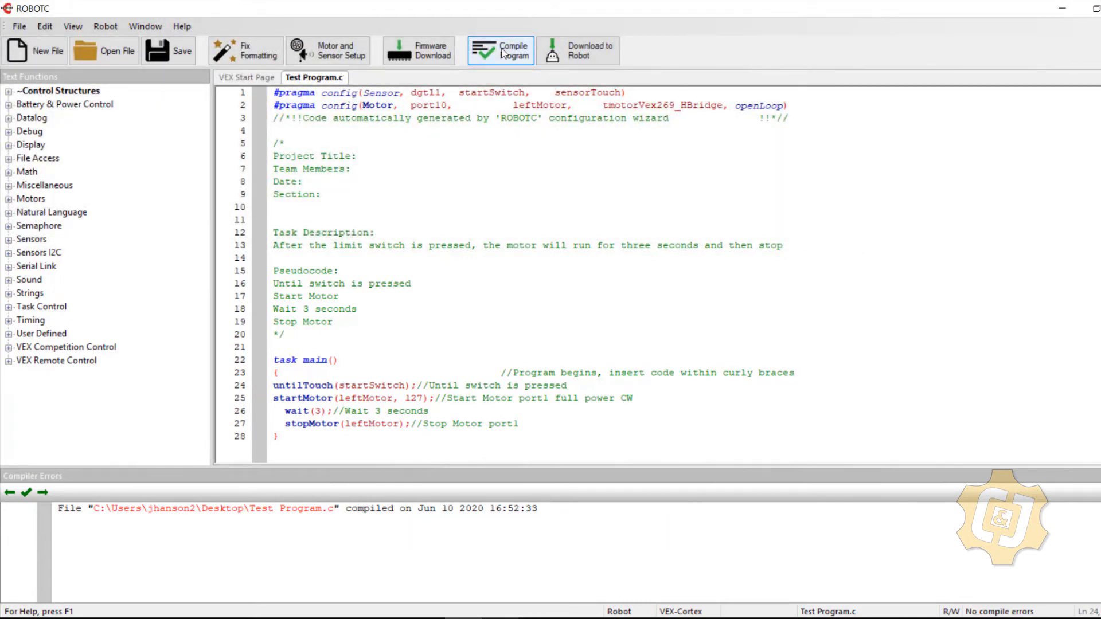
mouse_move(242, 54)
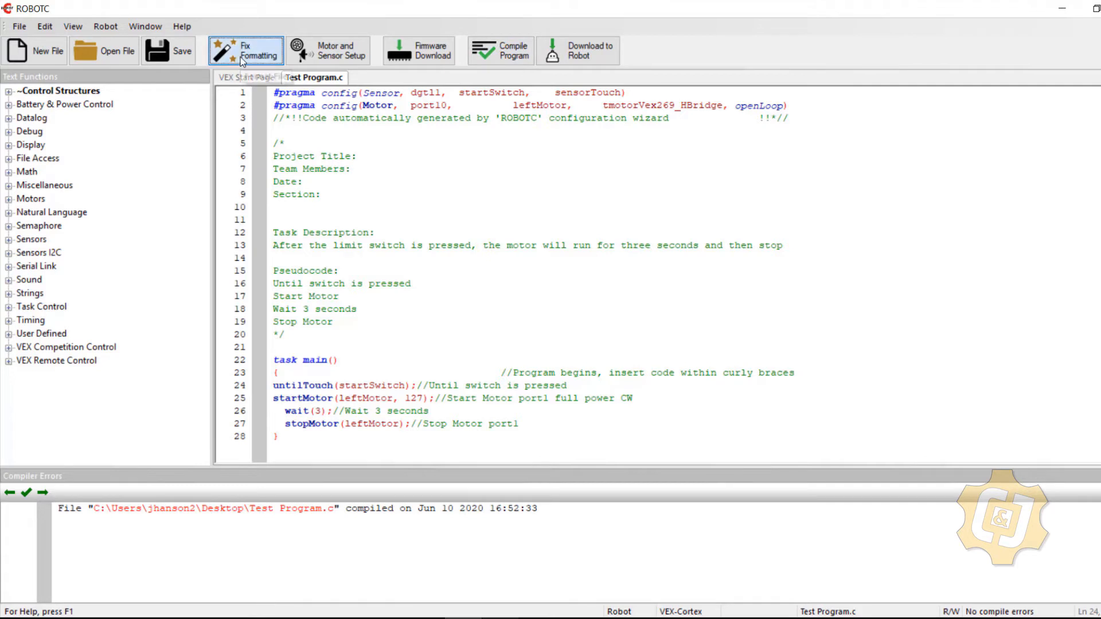
click(248, 51)
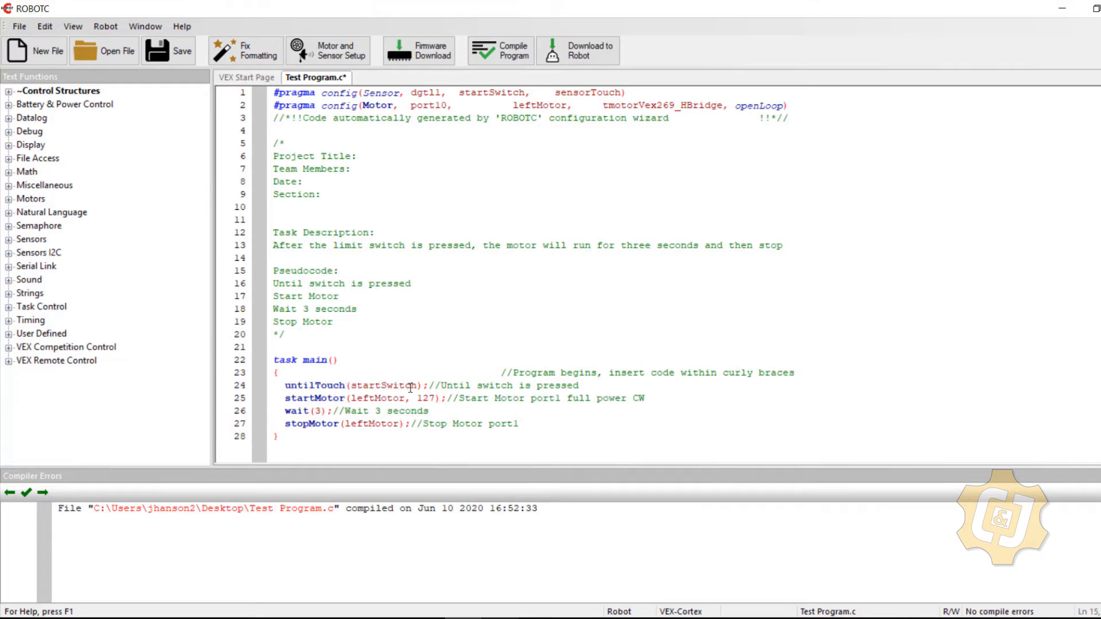
click(339, 271)
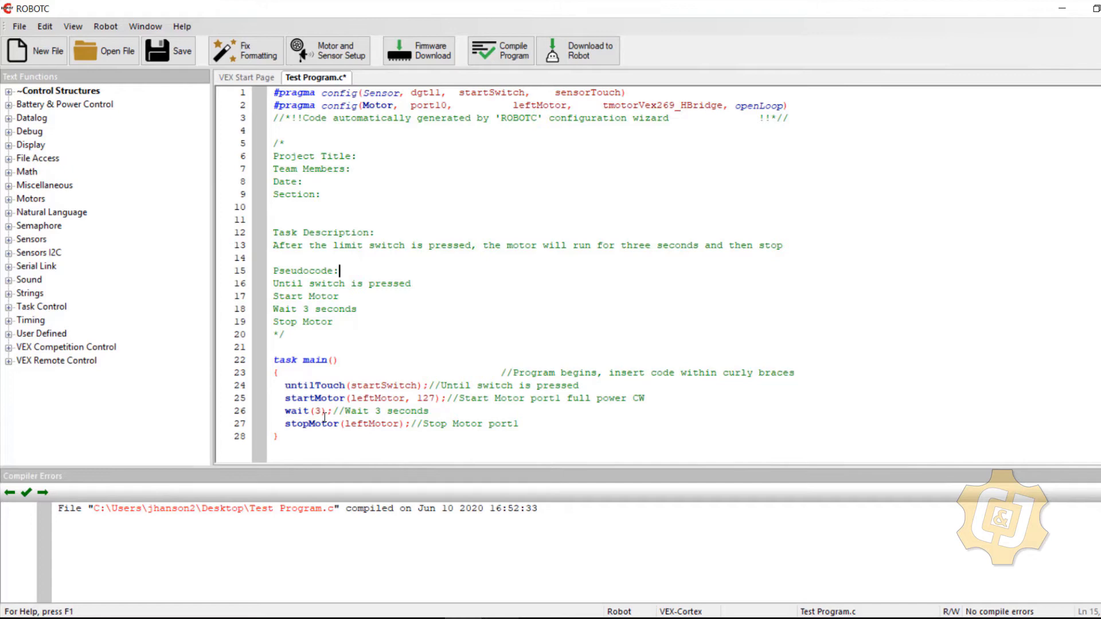
mouse_move(584, 58)
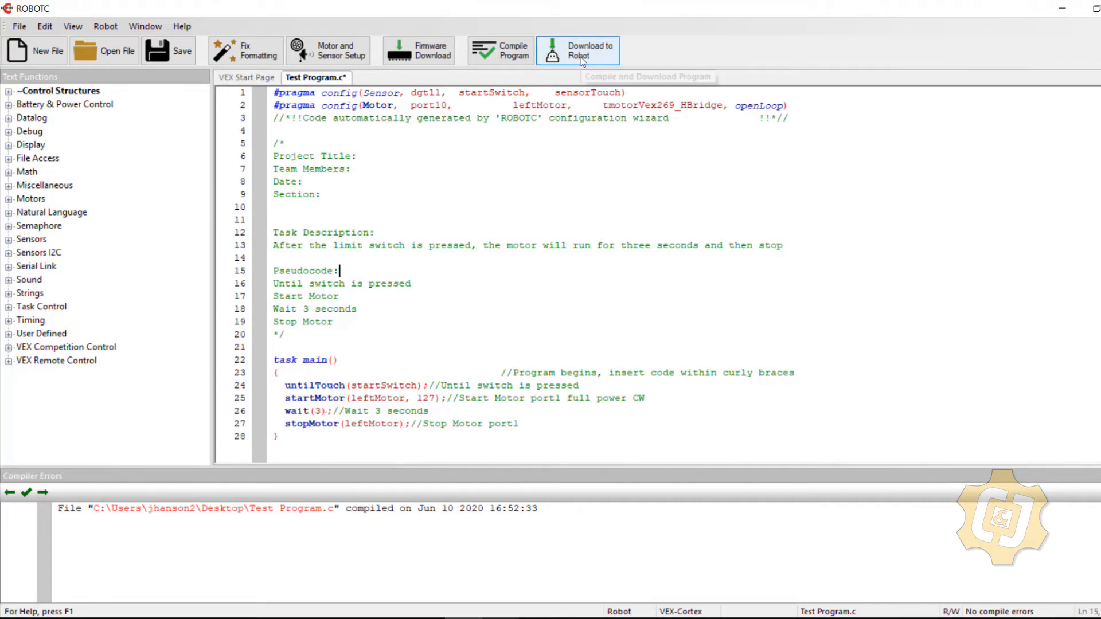
click(578, 51)
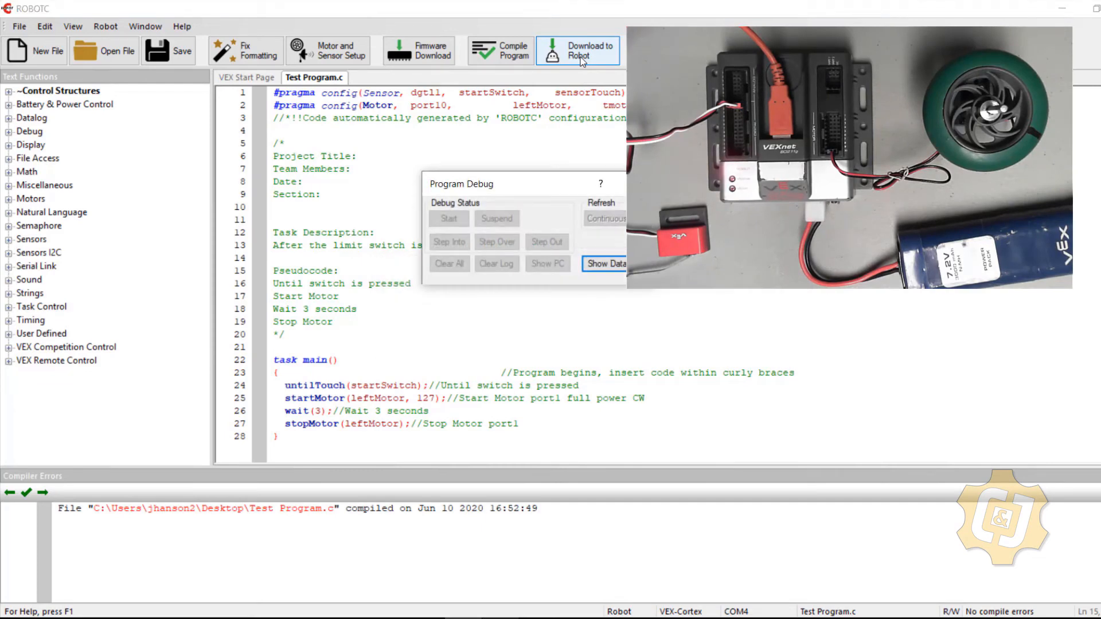
Download the program and run it in the debugger through the switch wait to stopMotor.
click(577, 51)
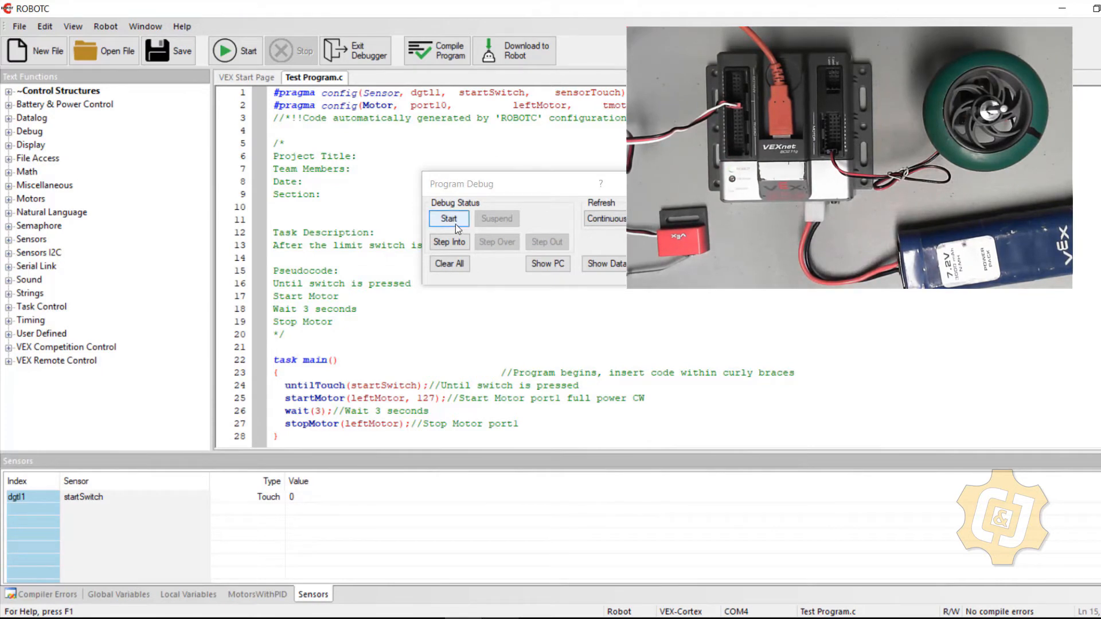
click(449, 218)
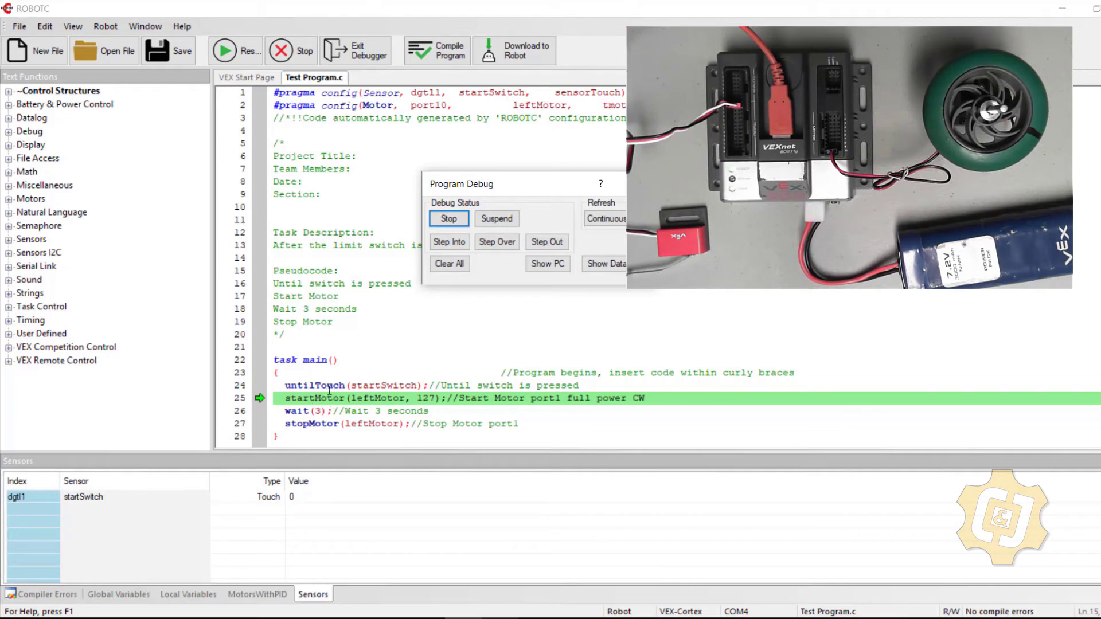
mouse_move(367, 385)
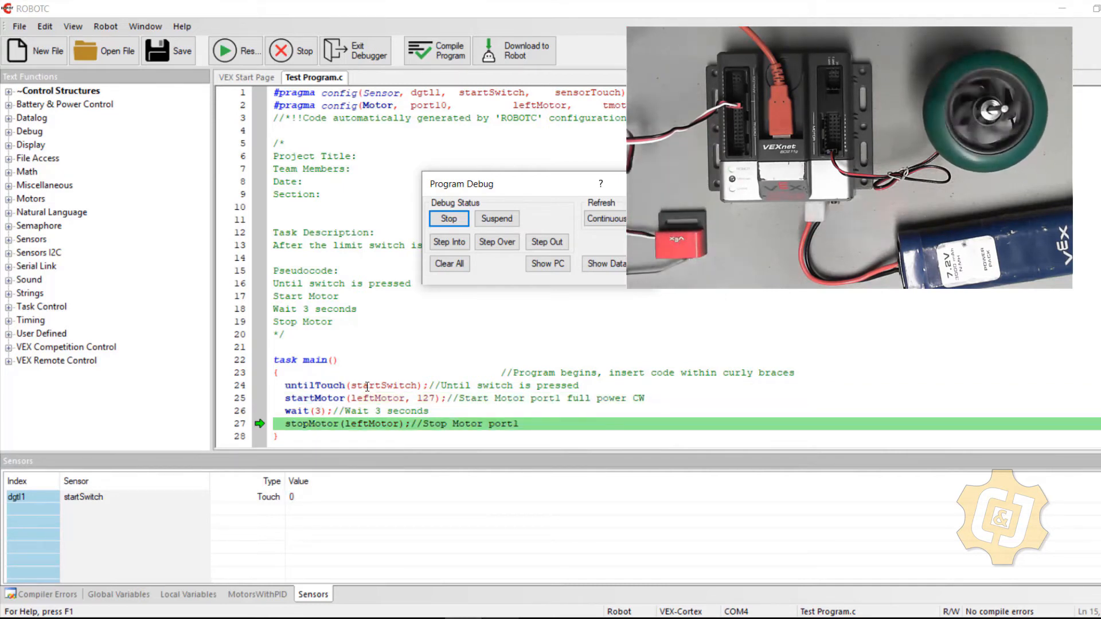
click(449, 219)
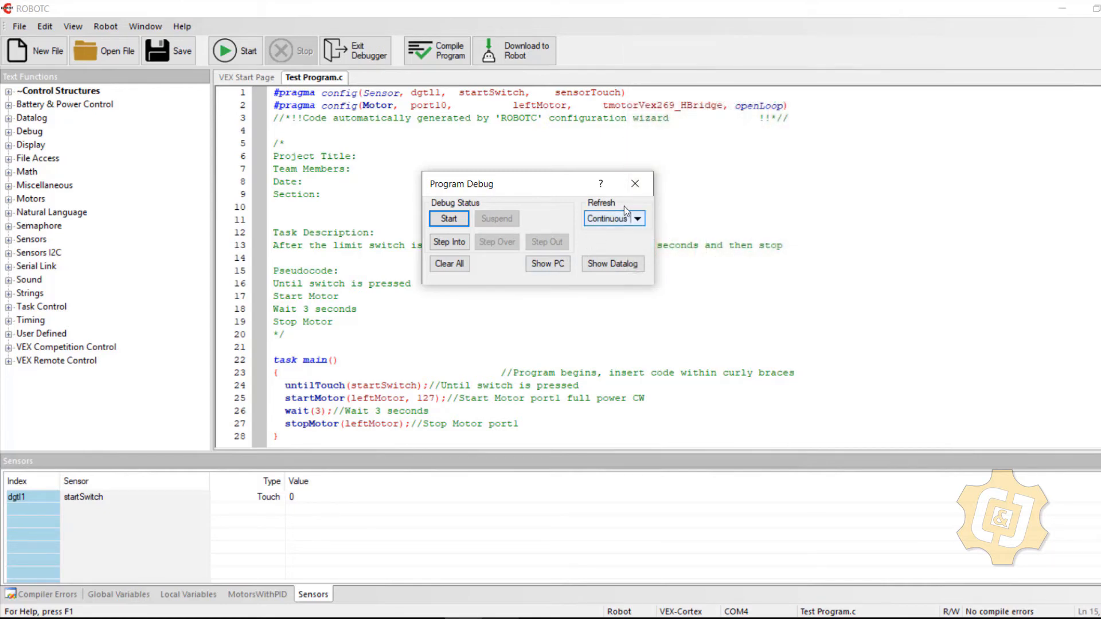
Exit the debugger and begin replacing 'for three seconds' in the task description with 'until t'.
click(634, 184)
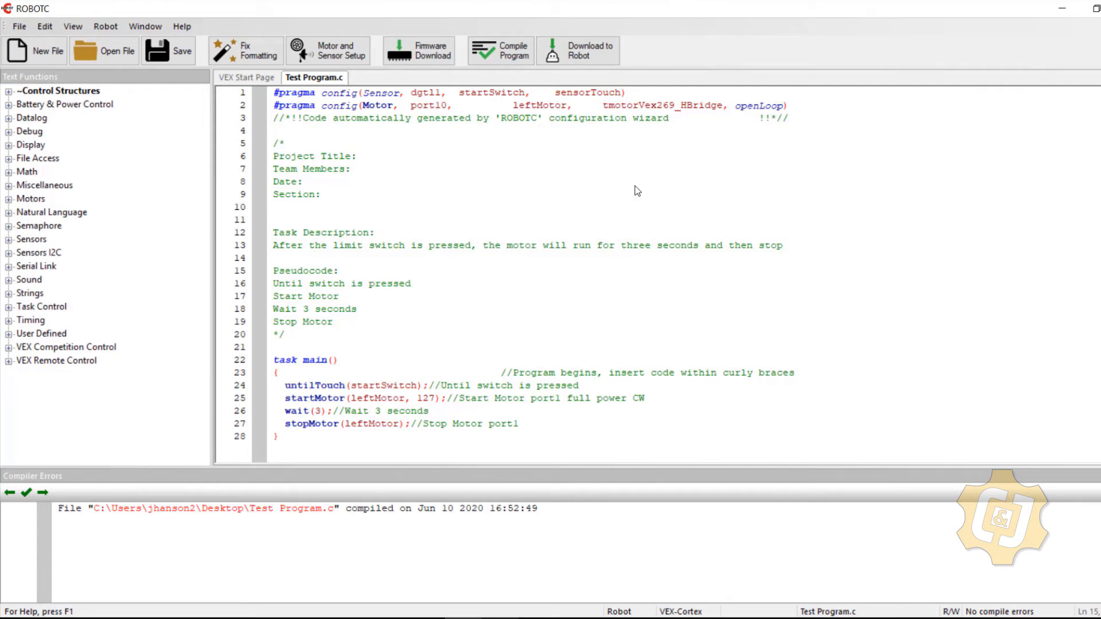
click(701, 244)
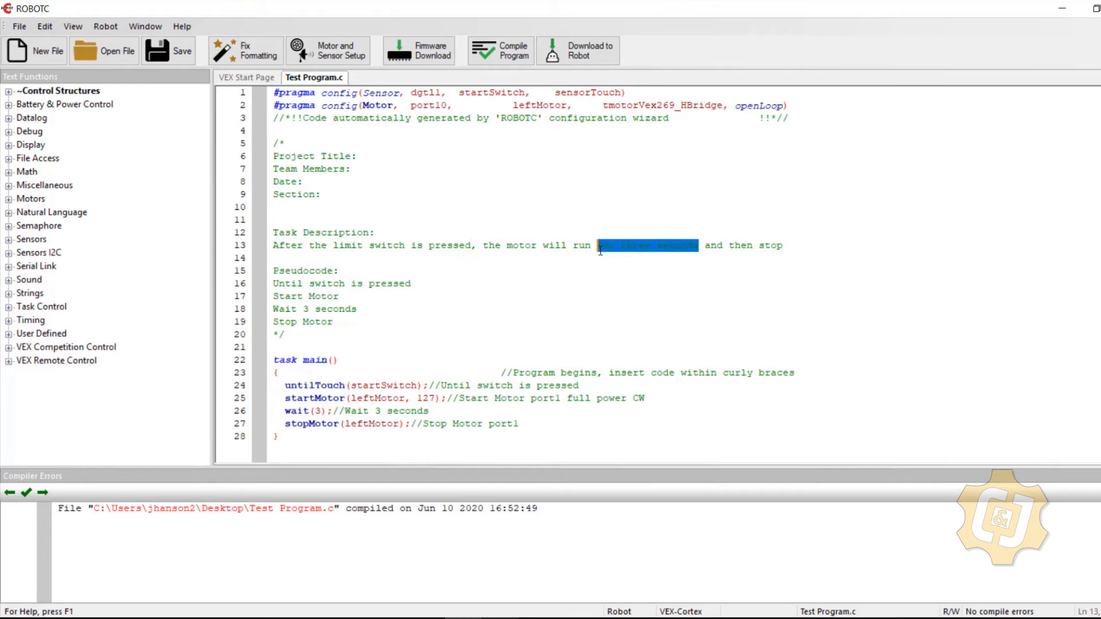
text(until t)
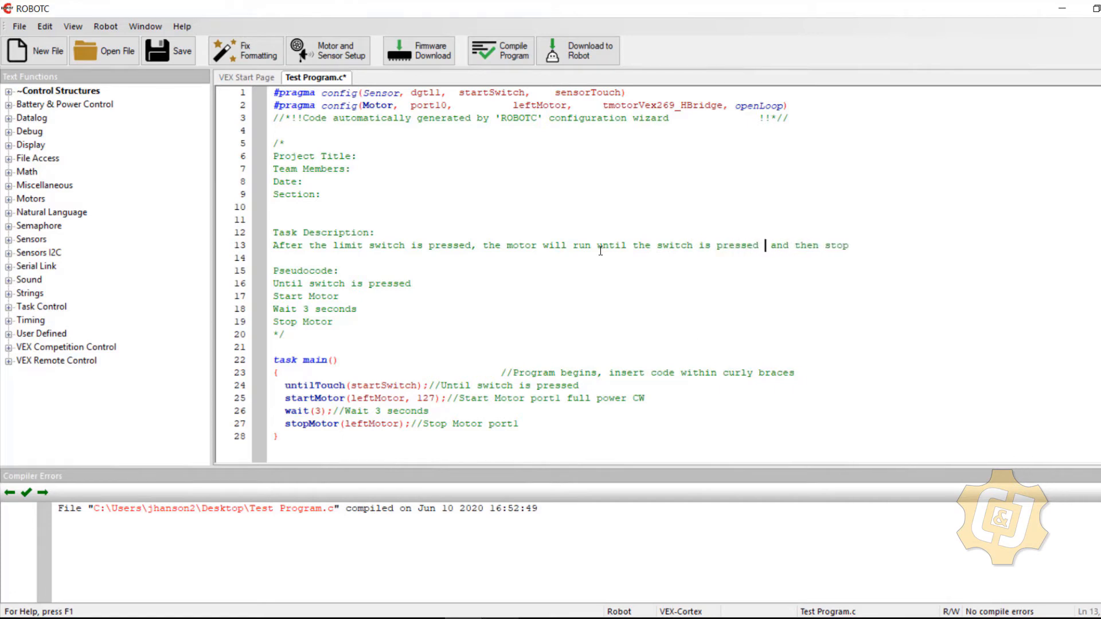
End the description with 'again' and change the pseudocode wait step to 'Until switch is pressed'.
text(again)
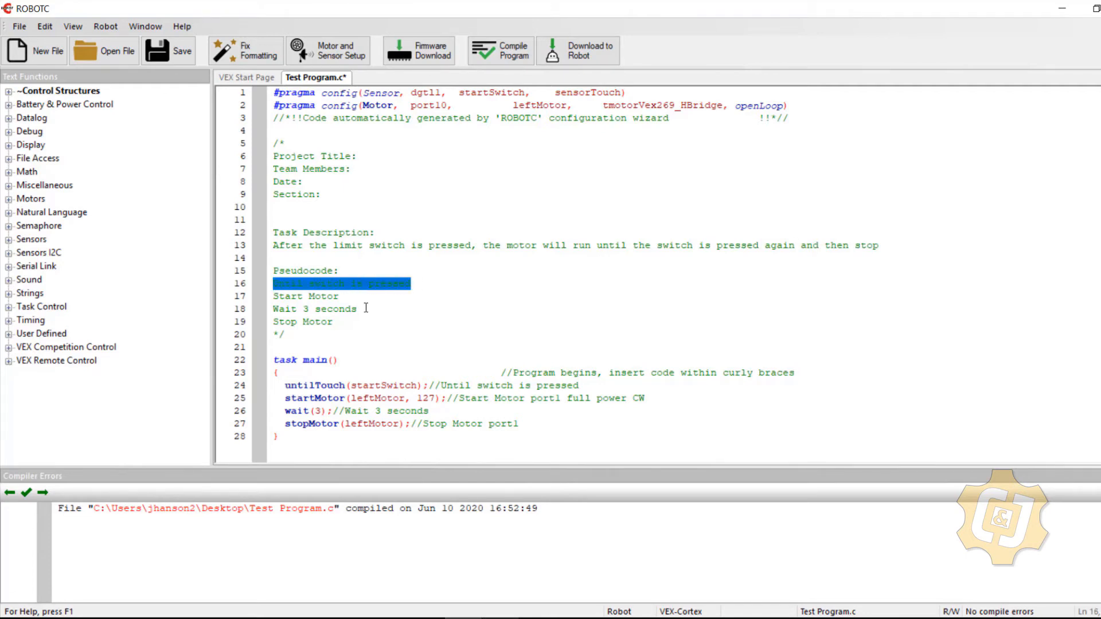
text(Until switch is pressed)
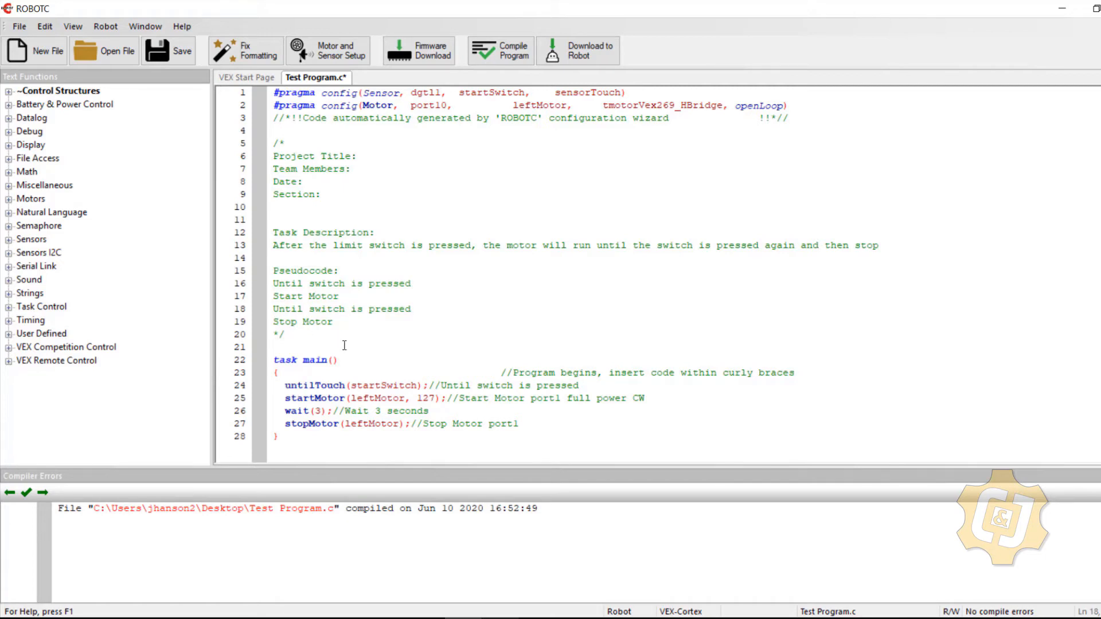
Replace the wait(3) line with 'untilTouch(startSwitch);//Until switch is pressed'.
double_click(407, 411)
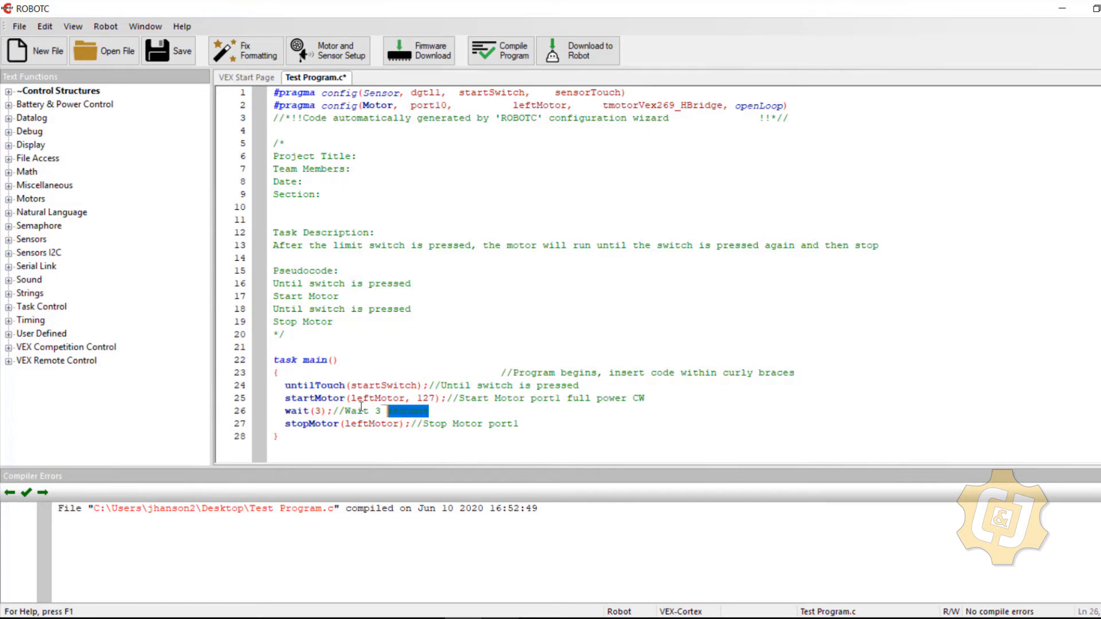
key(Delete)
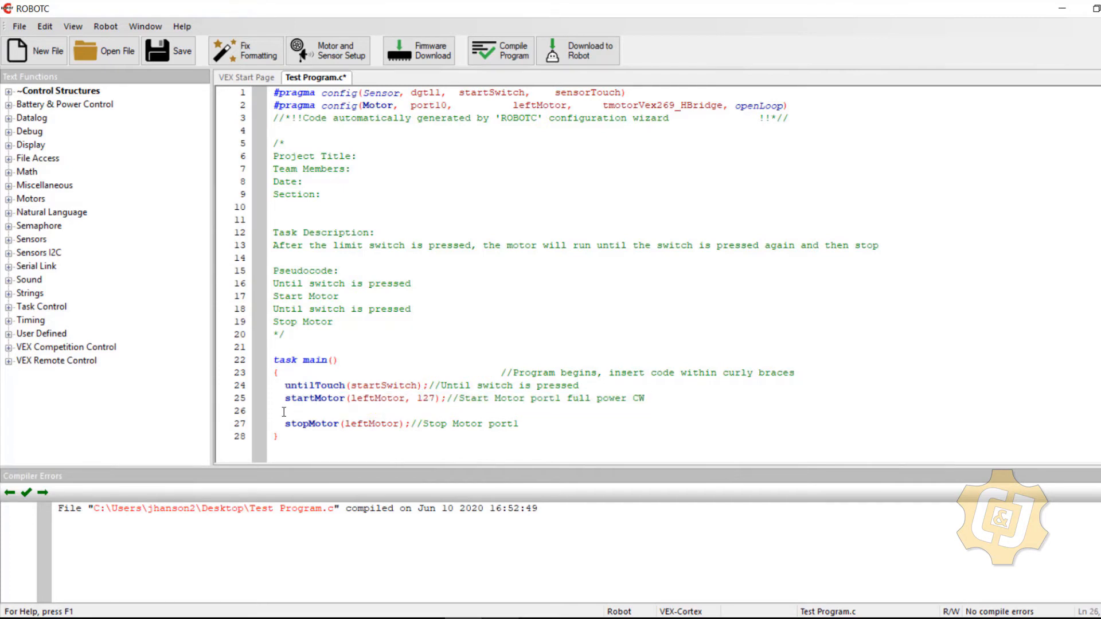
drag(349, 385, 576, 385)
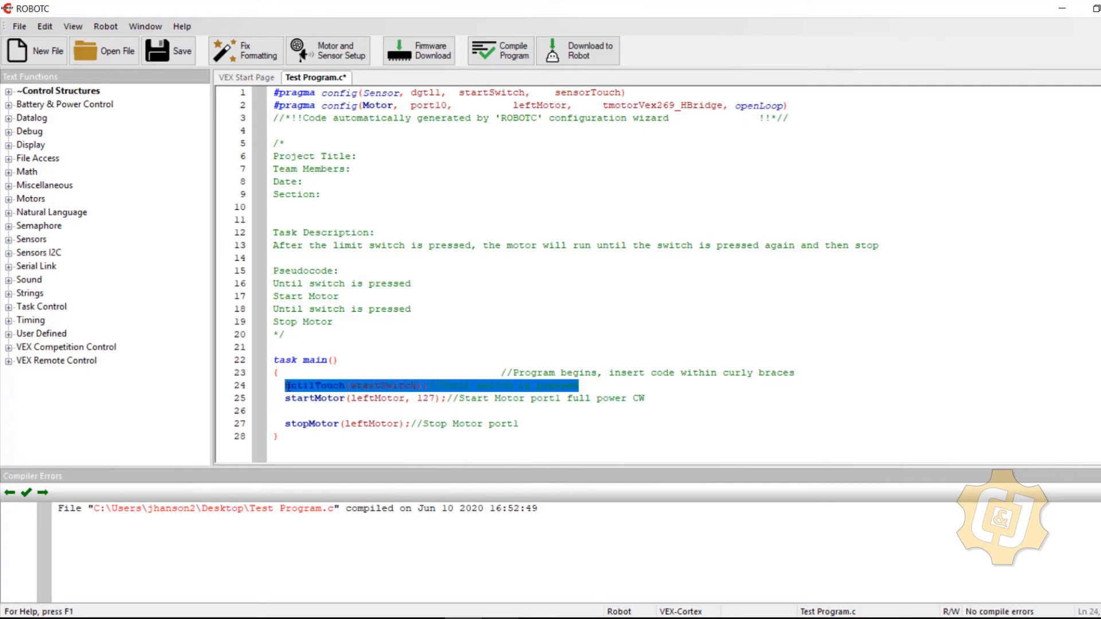
text(untilTouch(startSwitch);//Until switch is pressed)
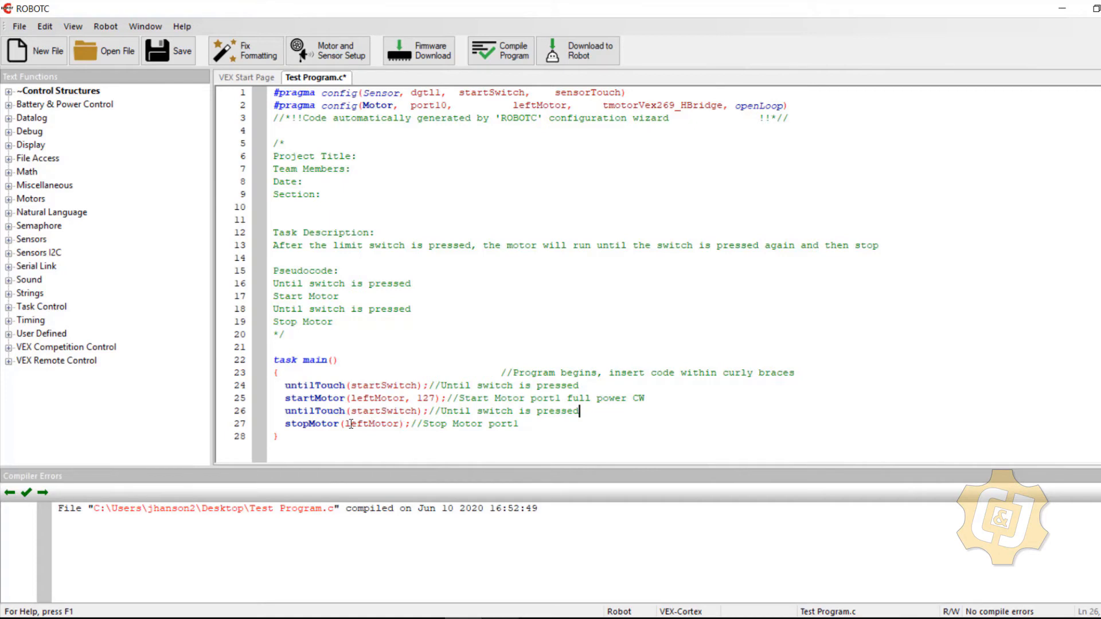
mouse_move(380, 425)
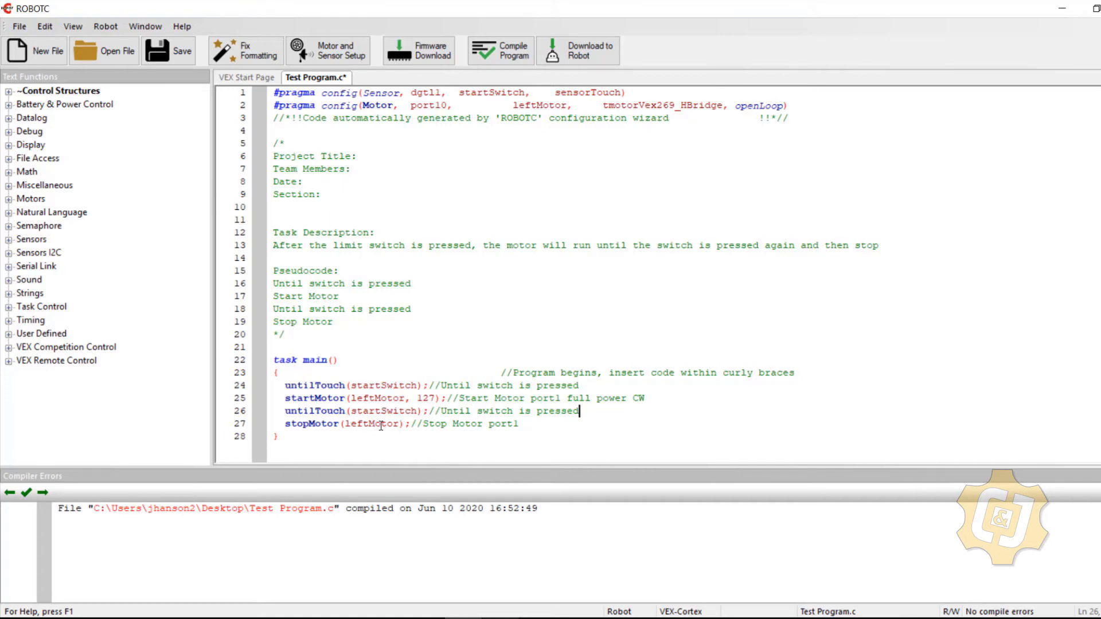
mouse_move(583, 69)
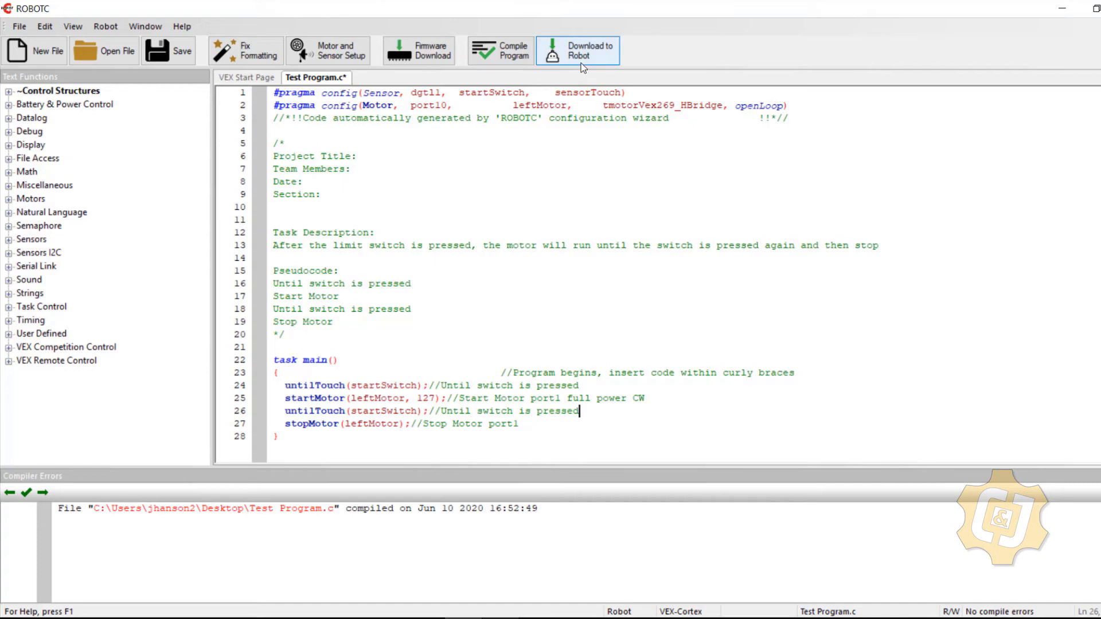
Download the revised two-switch program and run it in the Program Debug window.
click(577, 50)
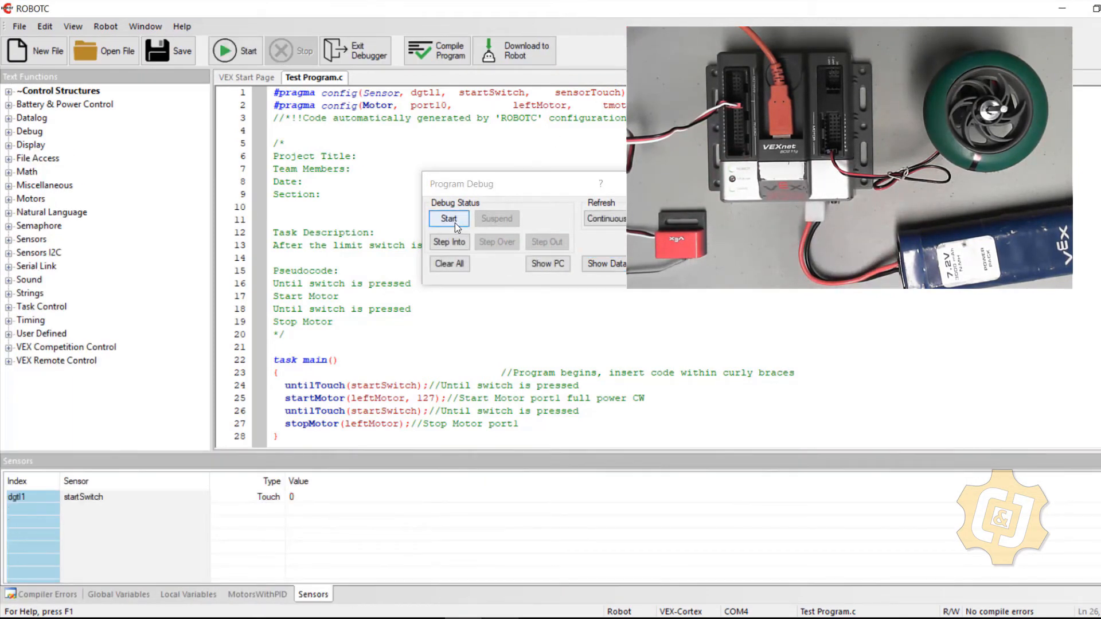
click(449, 219)
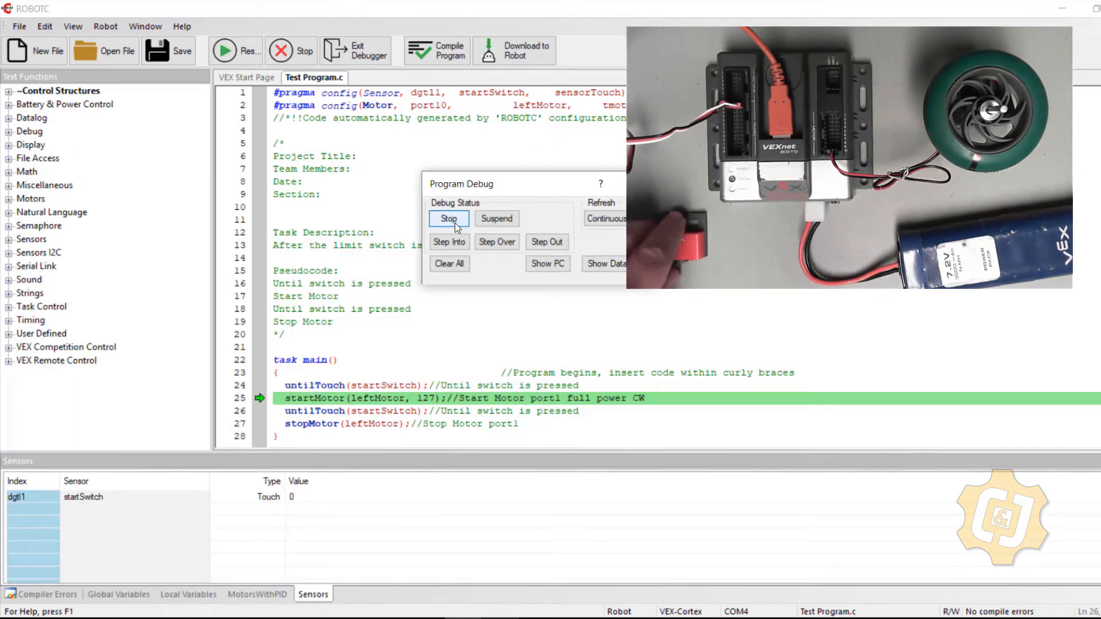
click(449, 218)
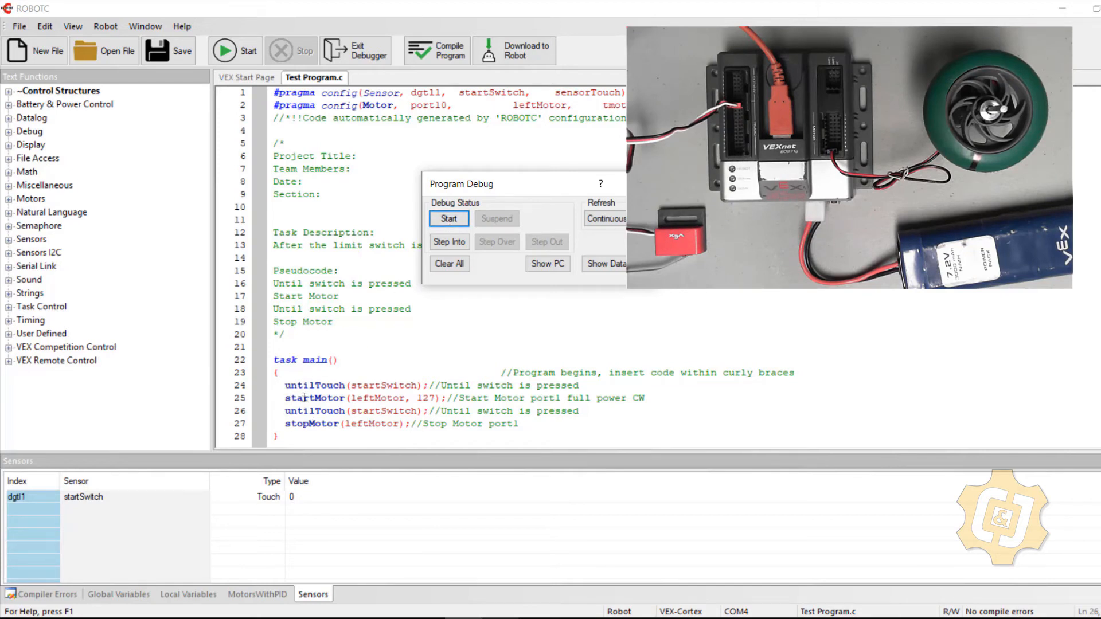
click(449, 218)
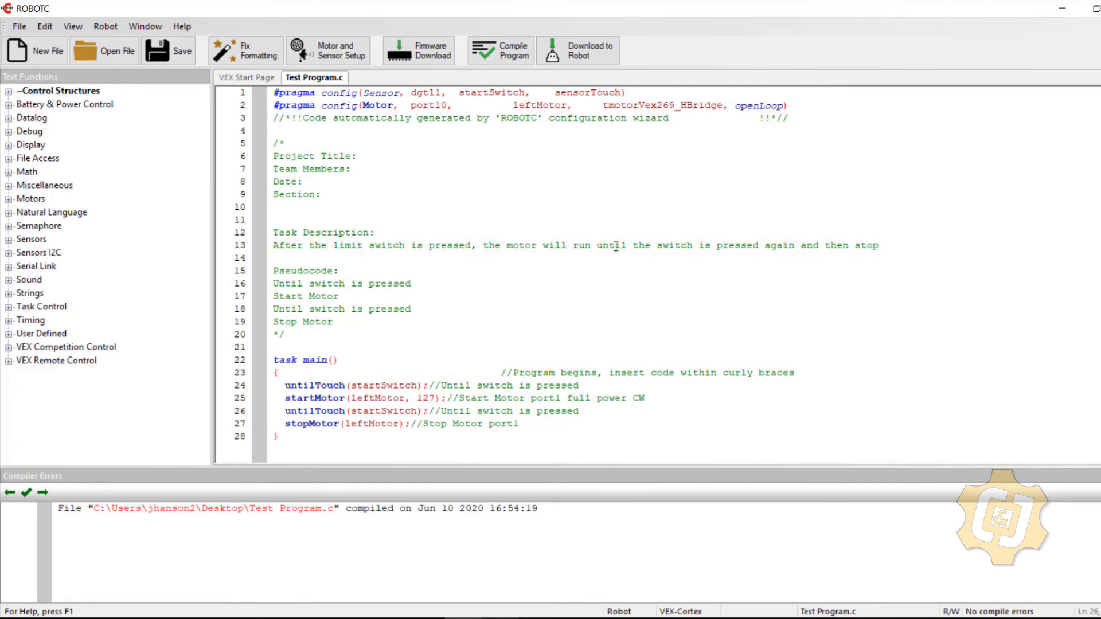
mouse_move(766, 255)
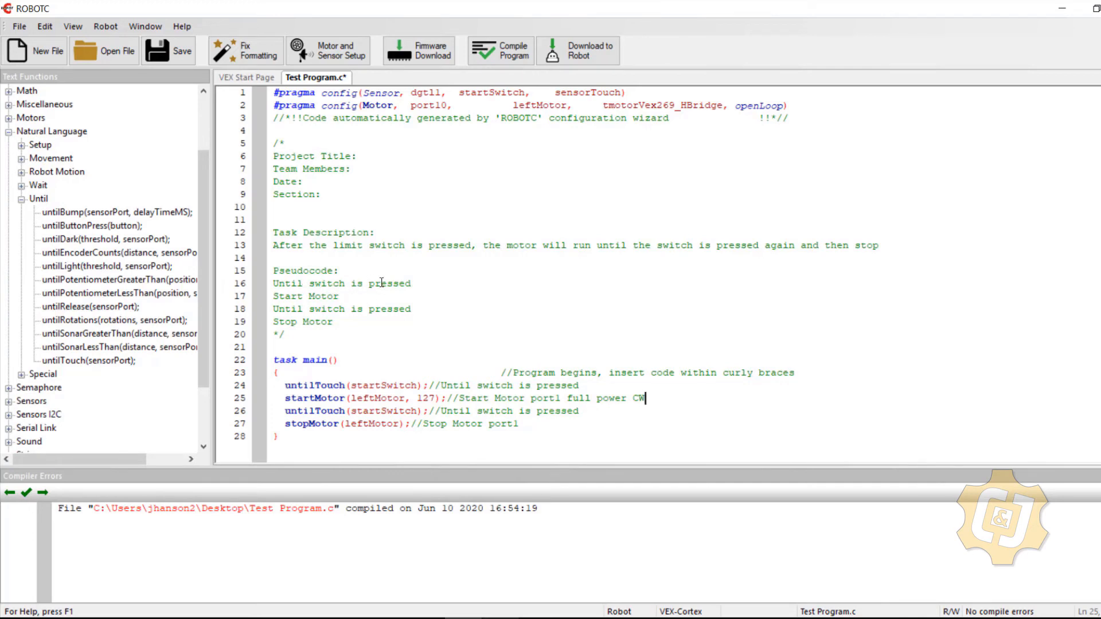
mouse_move(349, 296)
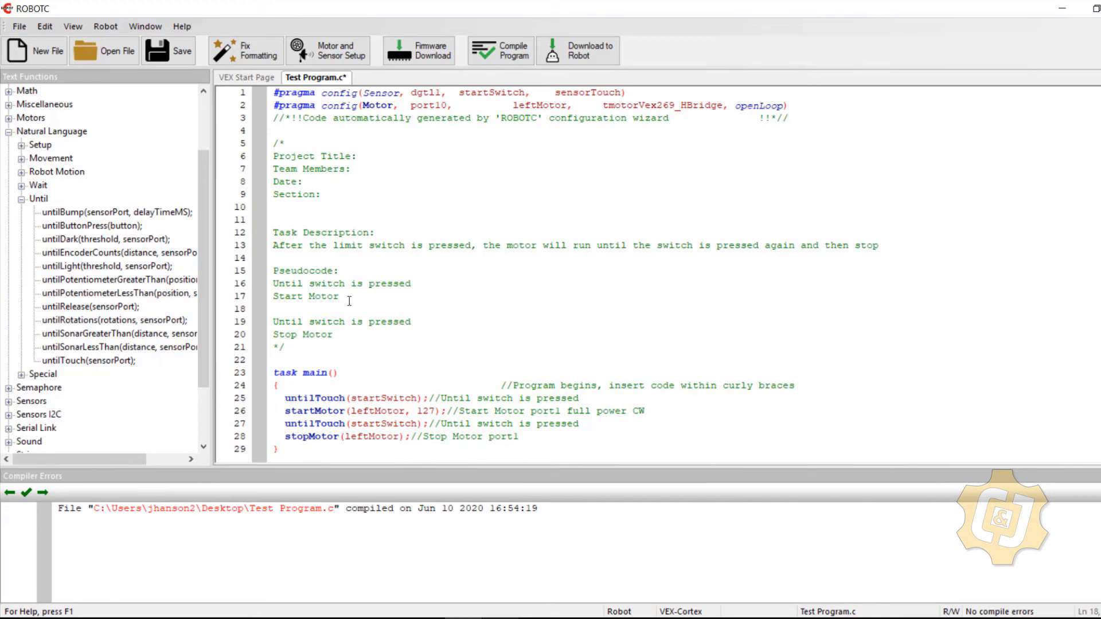
Write 'Until release' on the new pseudocode line, replacing the first attempt 'Until let go'.
text(Until)
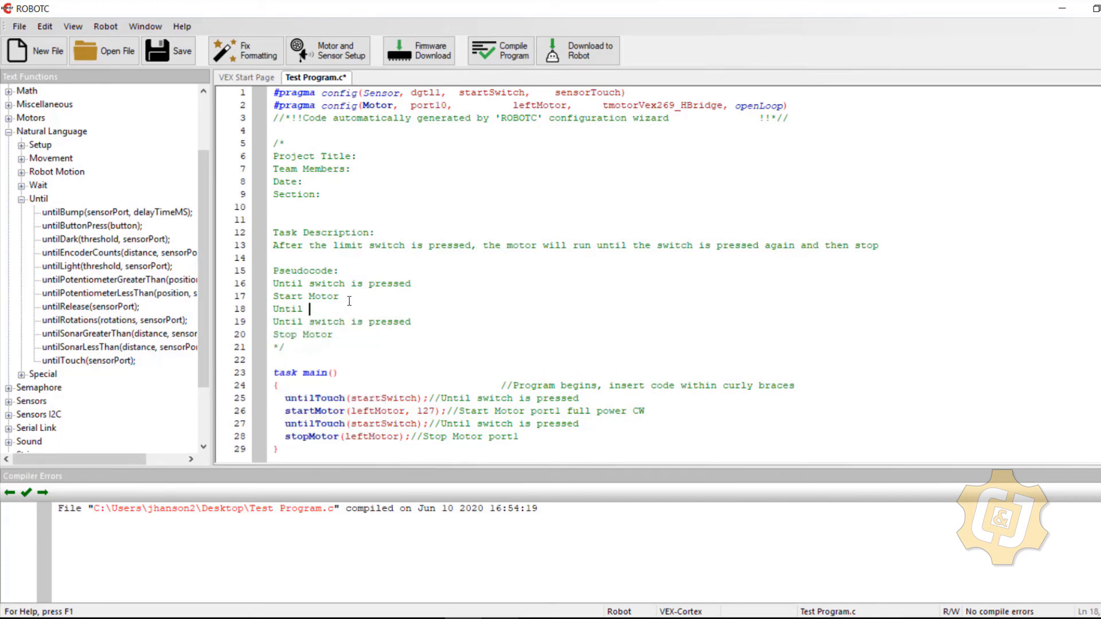
text(let go)
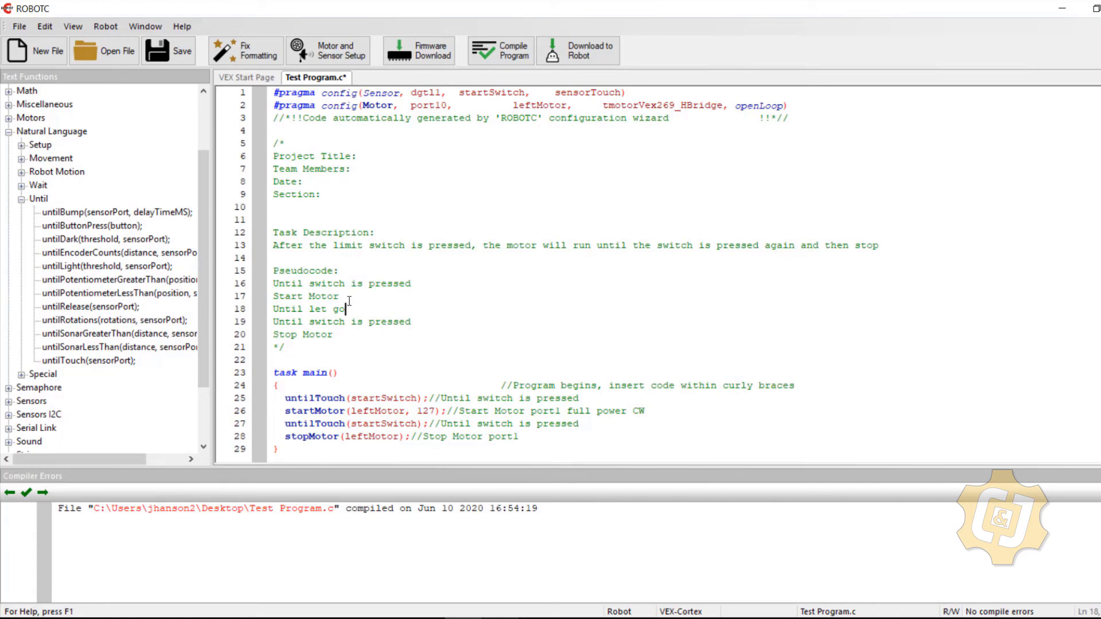
key(BackSpace)
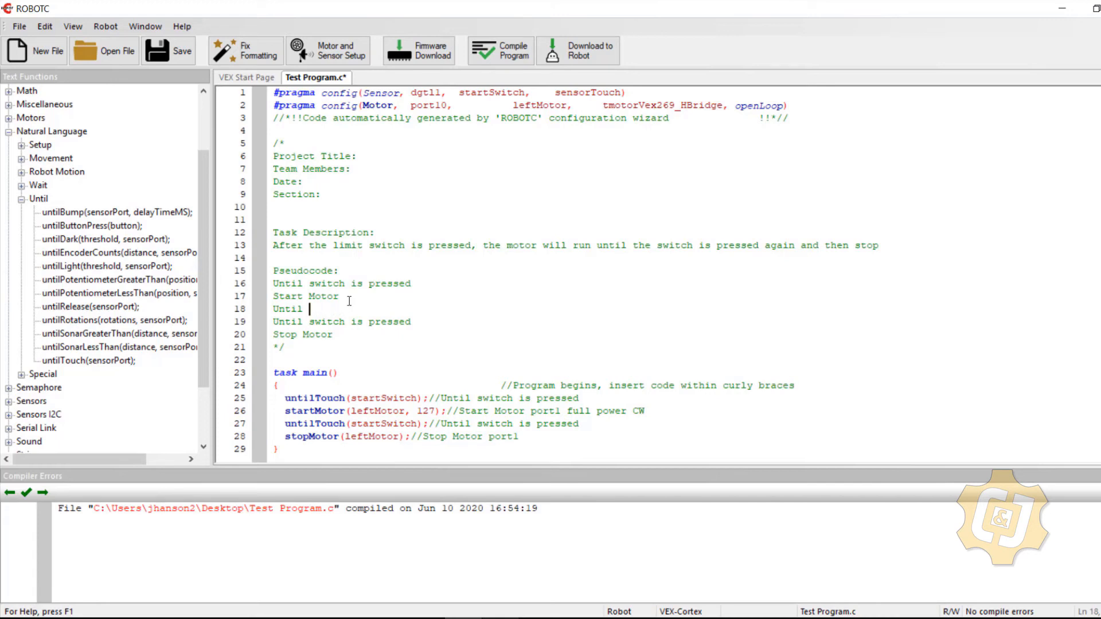
text(release)
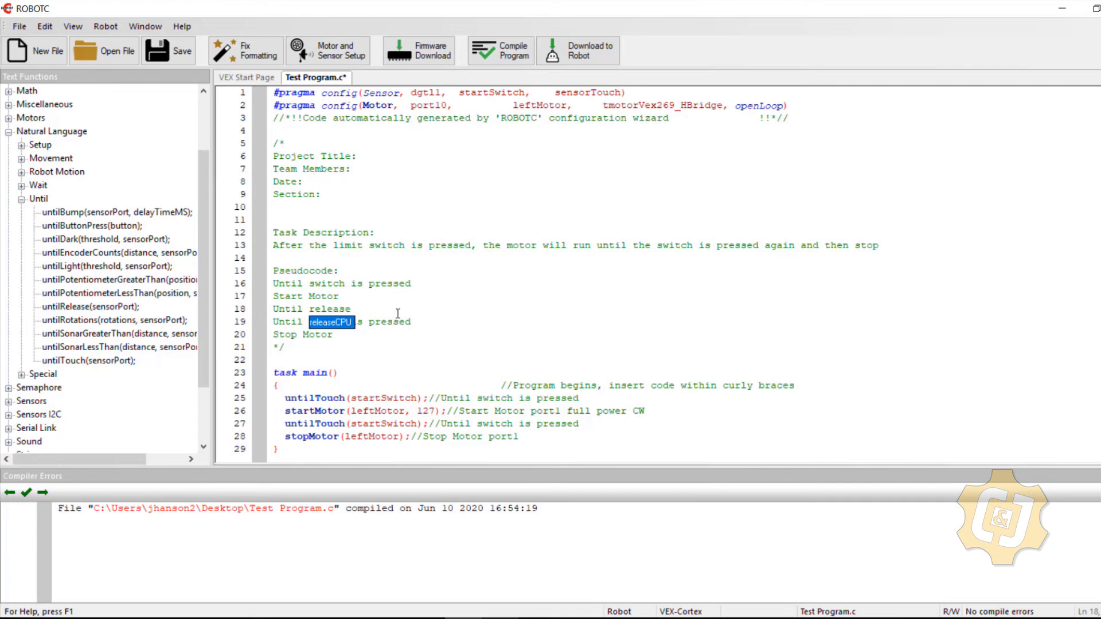
mouse_move(372, 289)
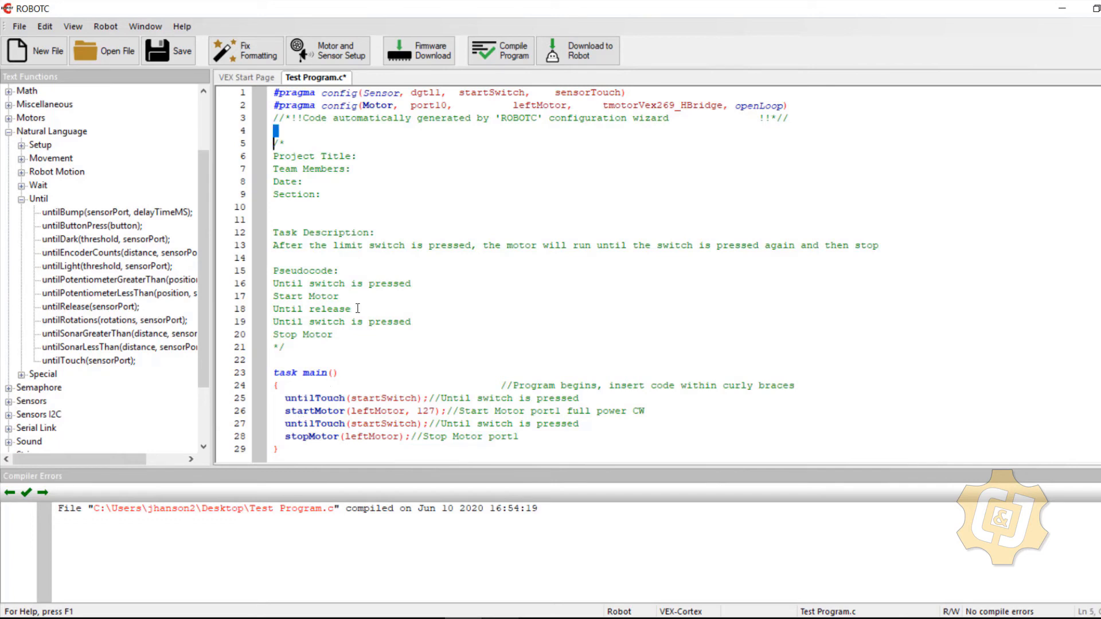
Add an untilRelease(sensorPort) line after startMotor, commented 'Until release'.
double_click(312, 310)
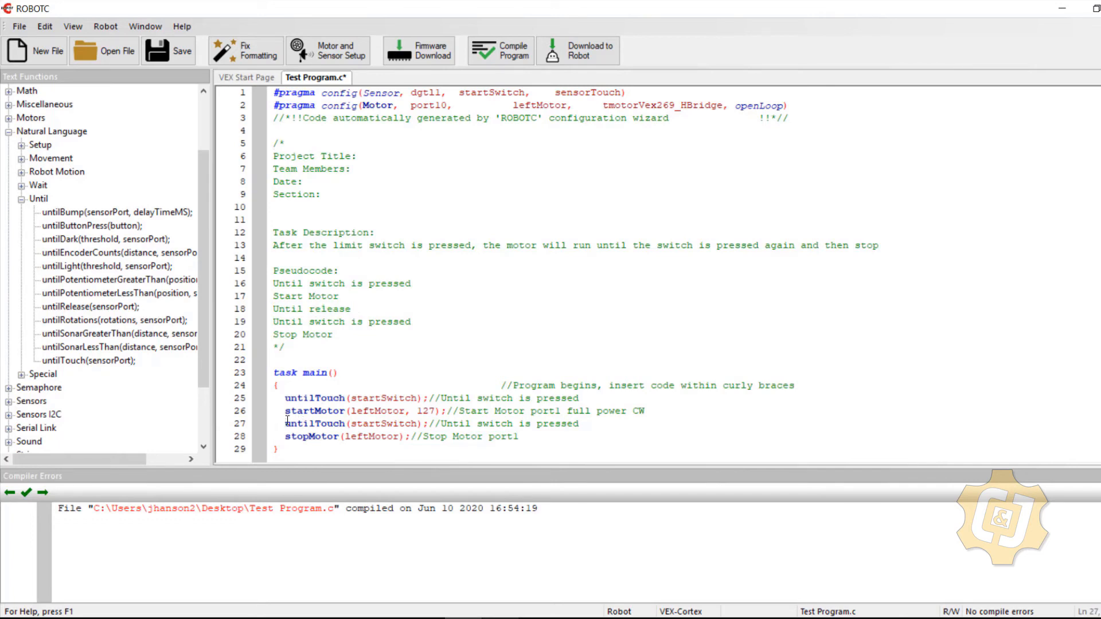
text(Until release)
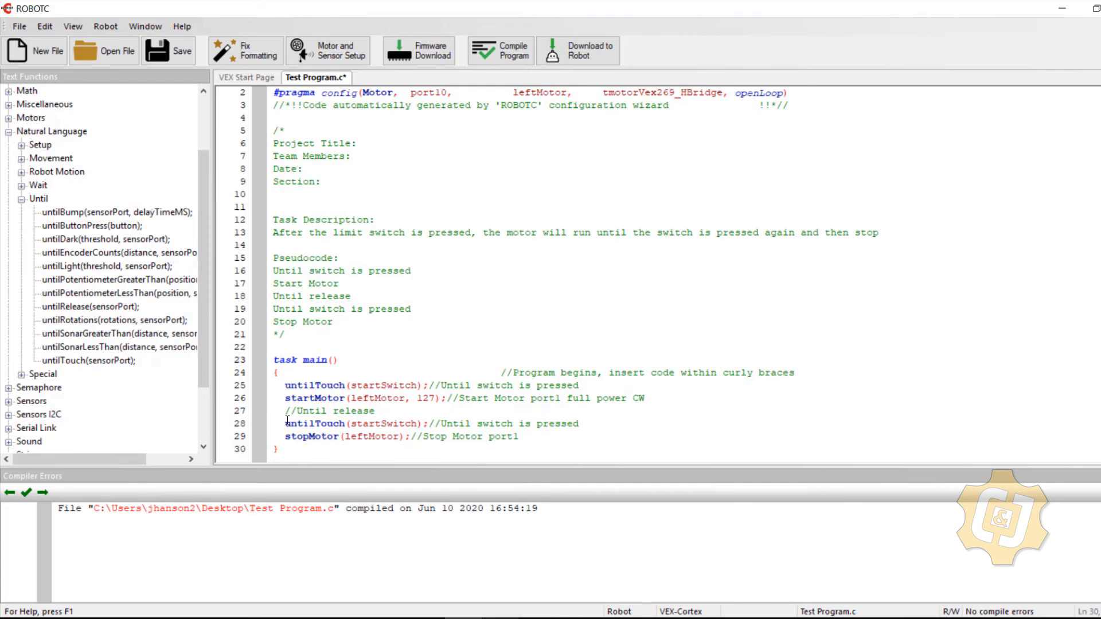
mouse_move(86, 361)
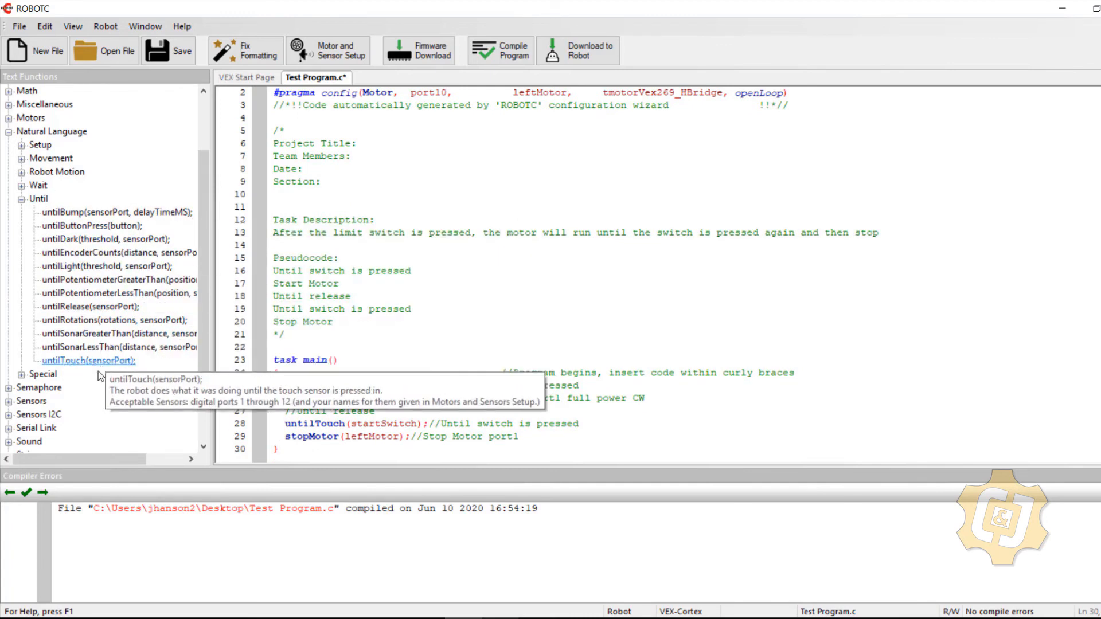
mouse_move(63, 311)
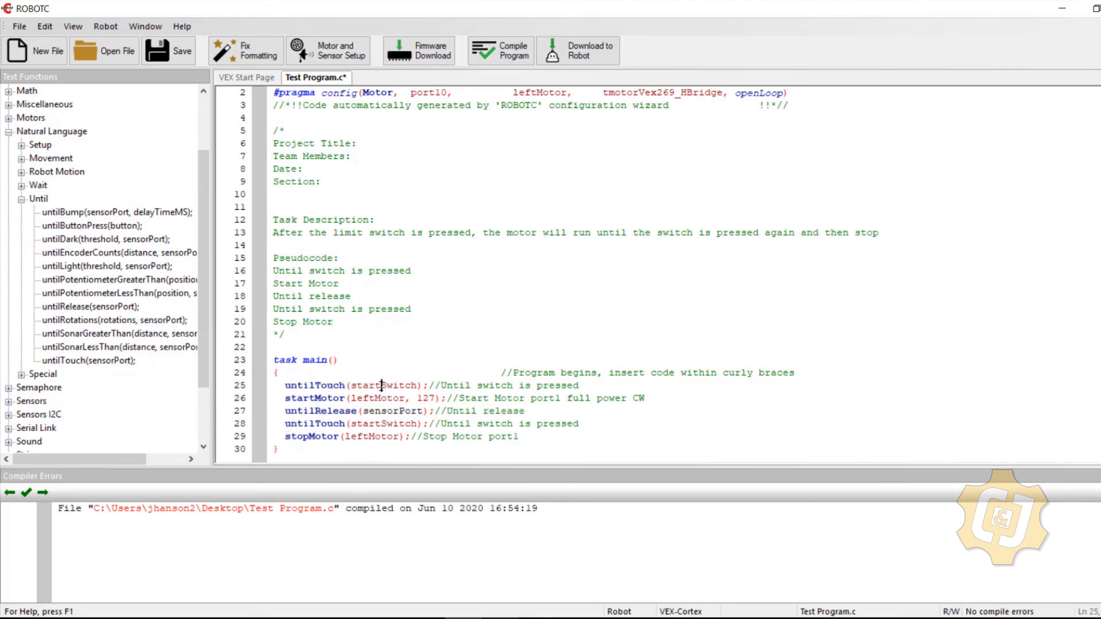
Replace sensorPort with startSwitch in the untilRelease line.
double_click(389, 411)
text(tartSwitch)
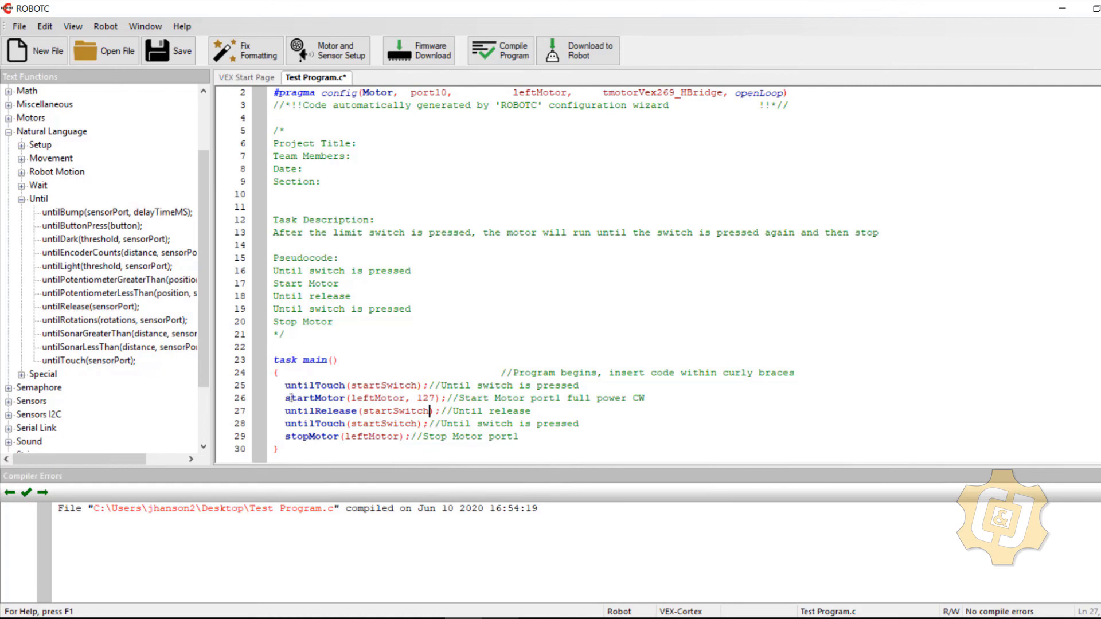
mouse_move(301, 386)
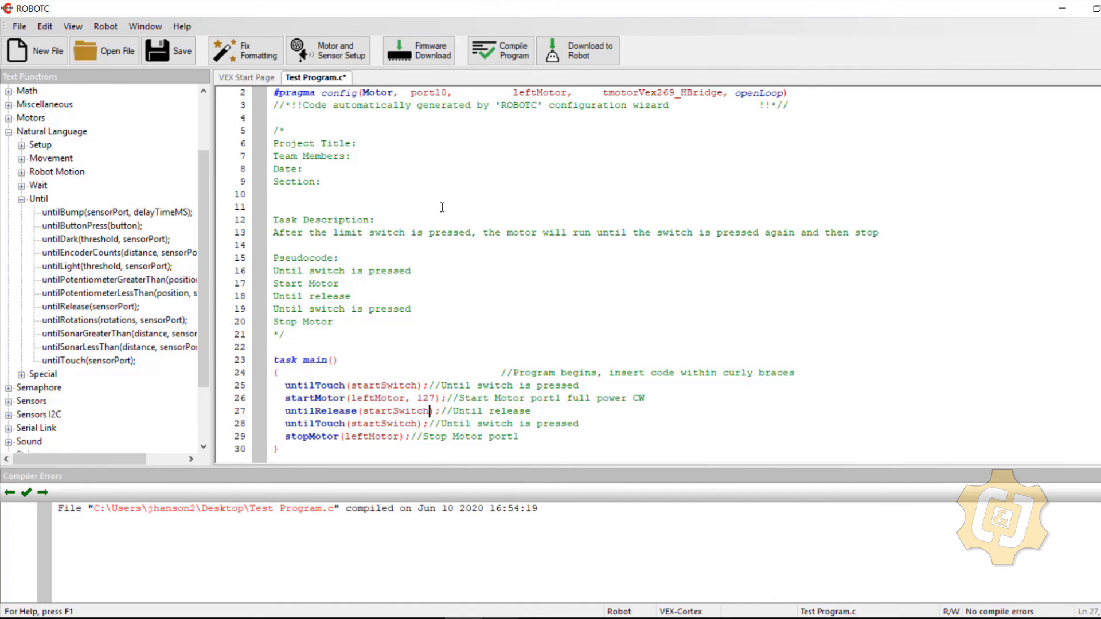
Download the updated program and run and stop it twice in Program Debug.
click(554, 53)
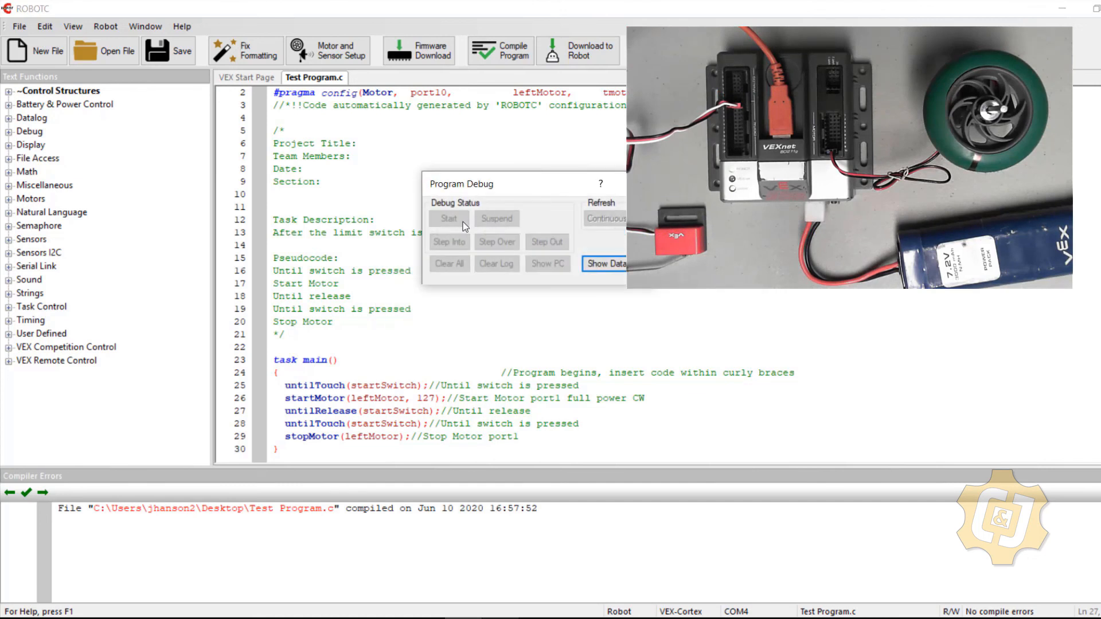
click(449, 218)
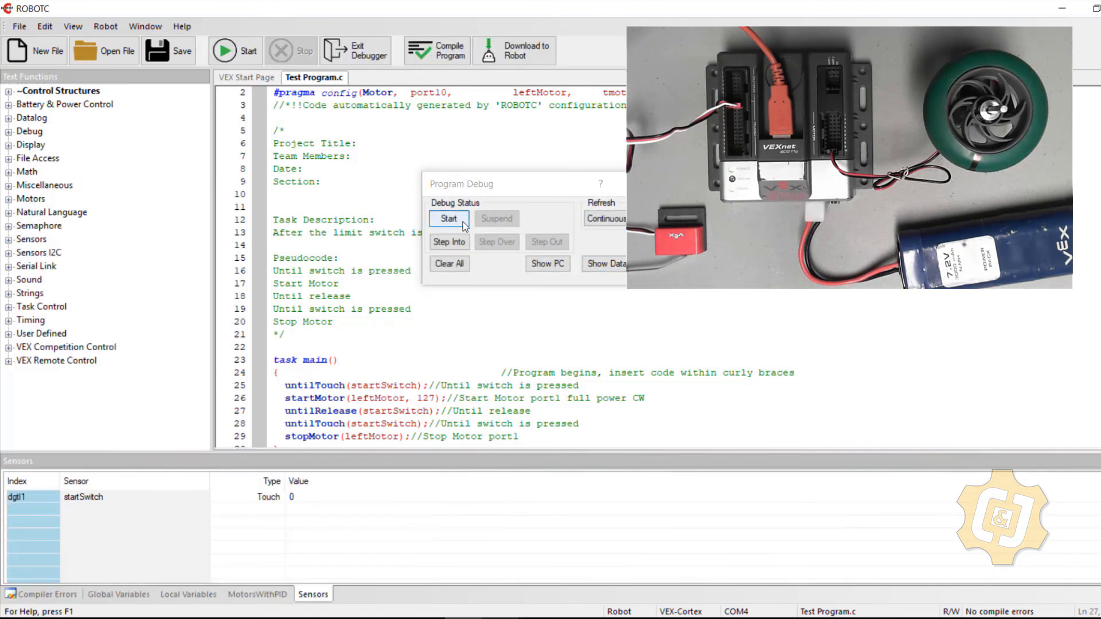
click(449, 219)
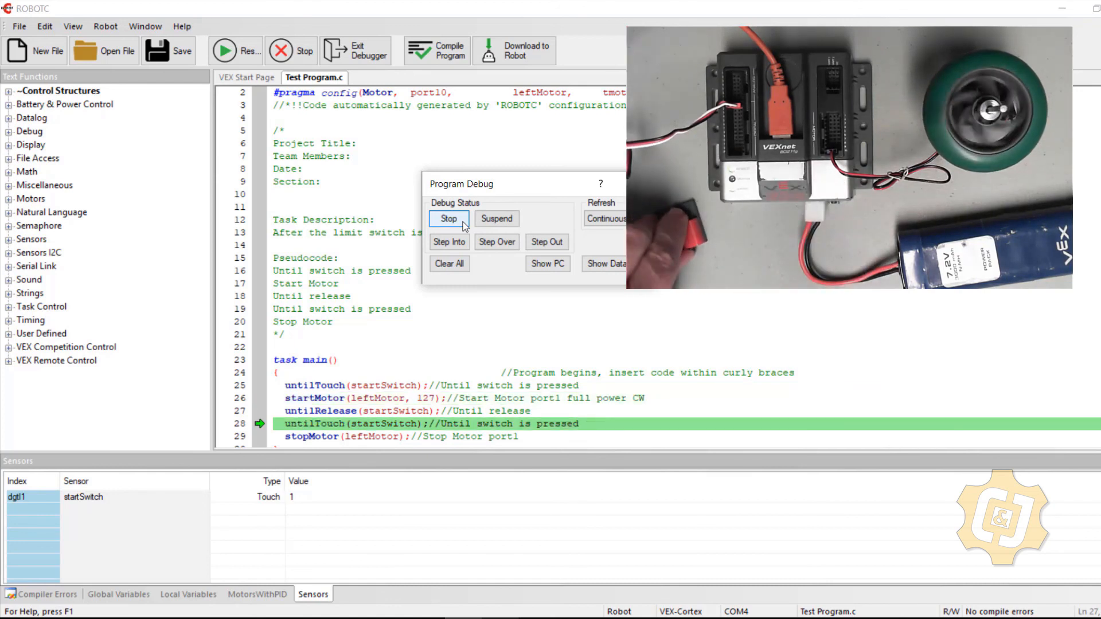
click(448, 218)
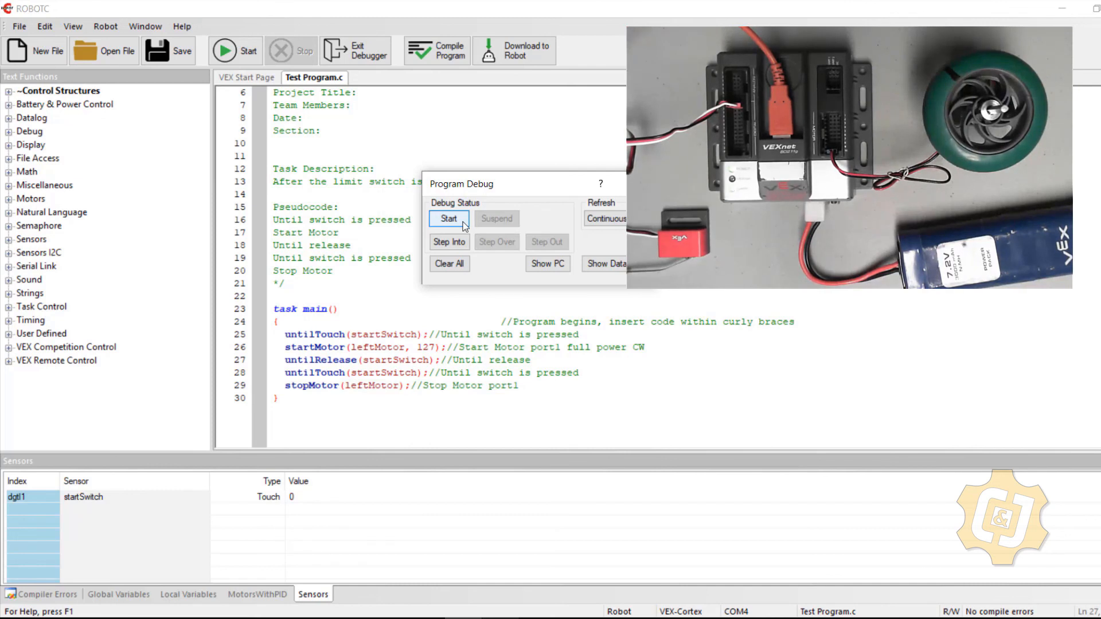
click(449, 218)
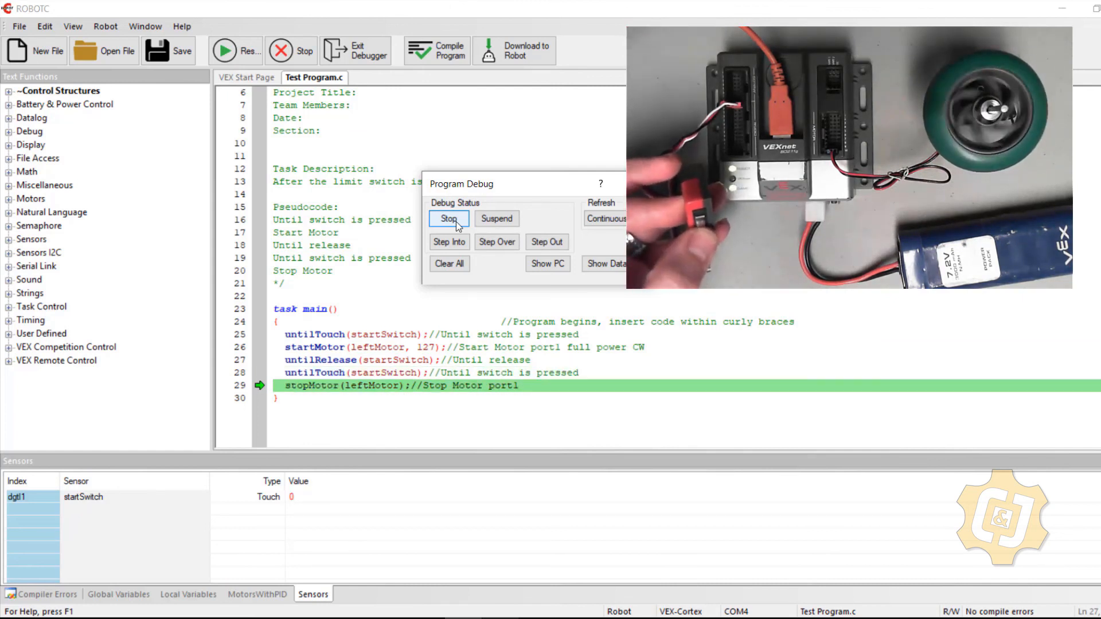
click(448, 218)
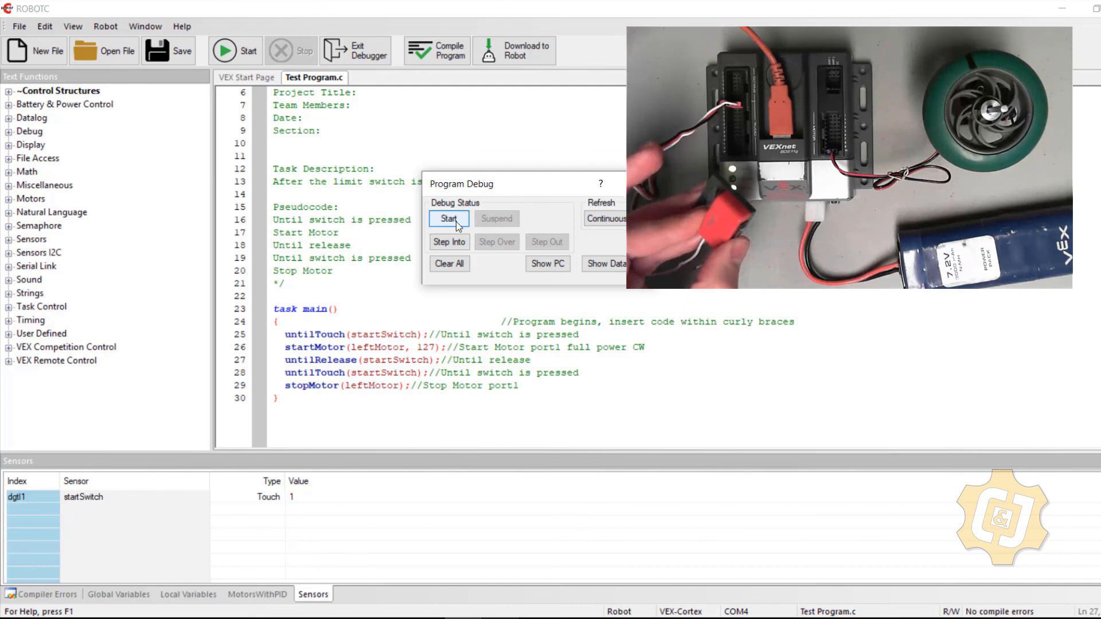